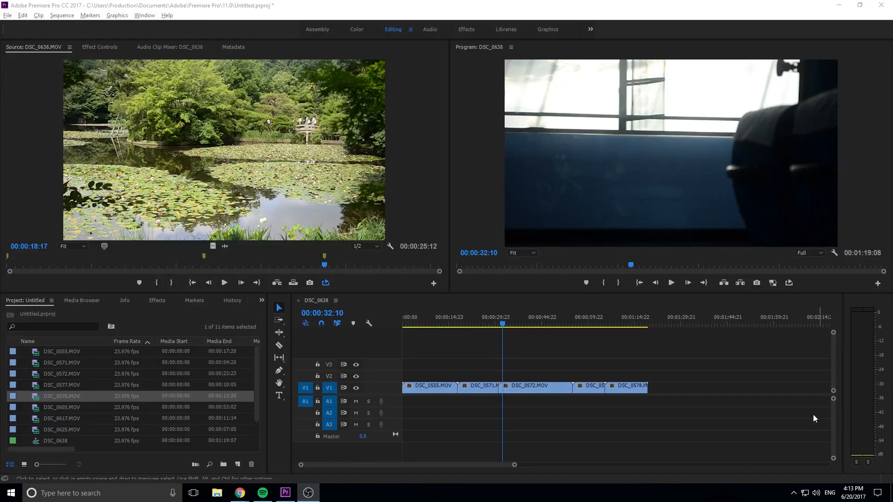
mouse_move(603, 373)
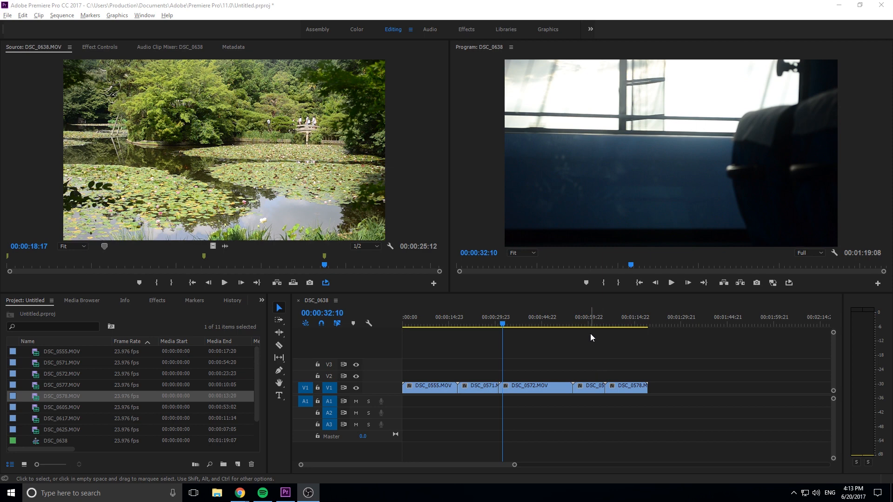
mouse_move(573, 348)
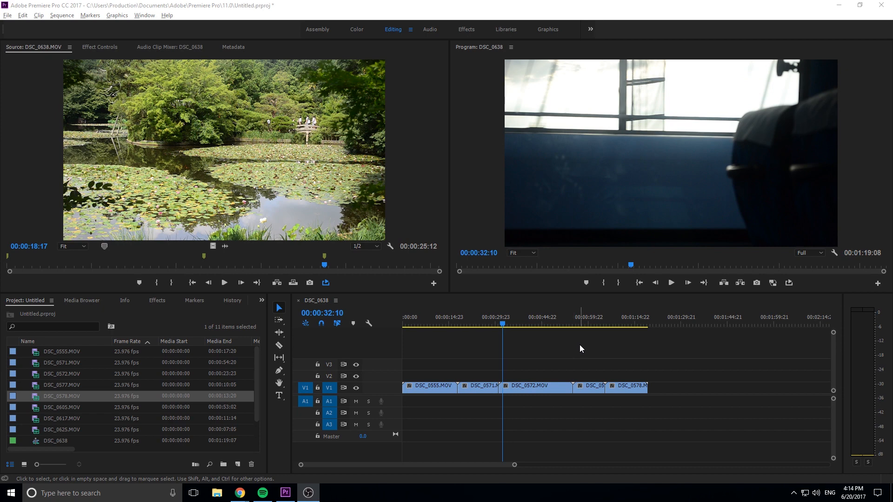
mouse_move(583, 352)
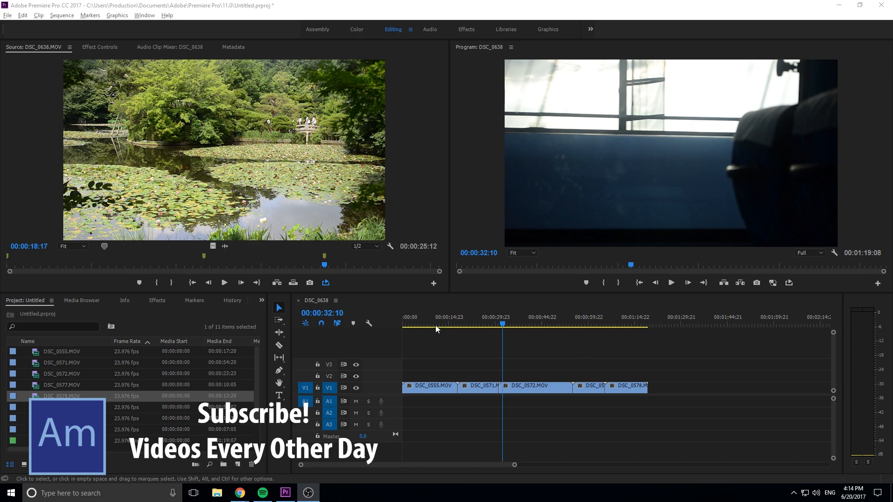
mouse_move(215, 263)
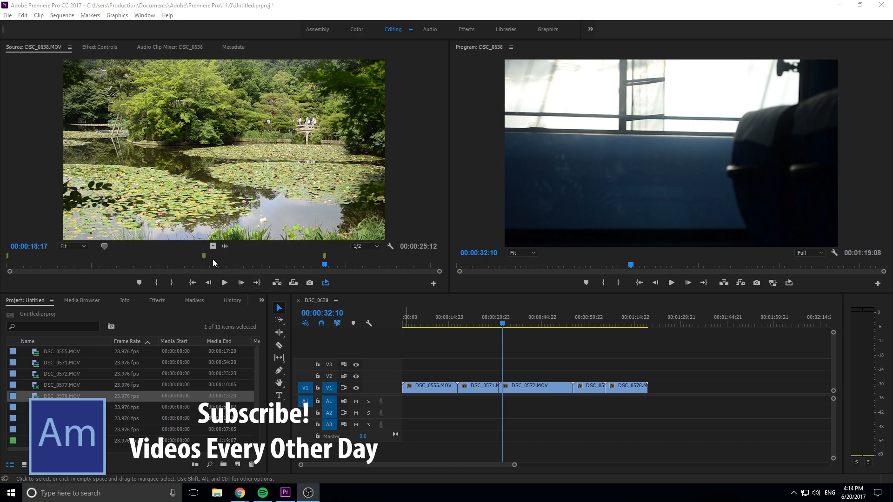
mouse_move(323, 262)
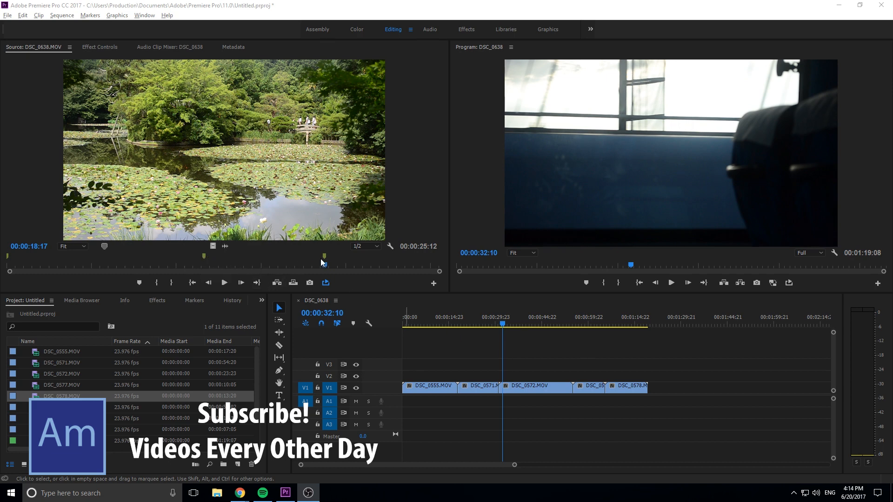
mouse_move(324, 263)
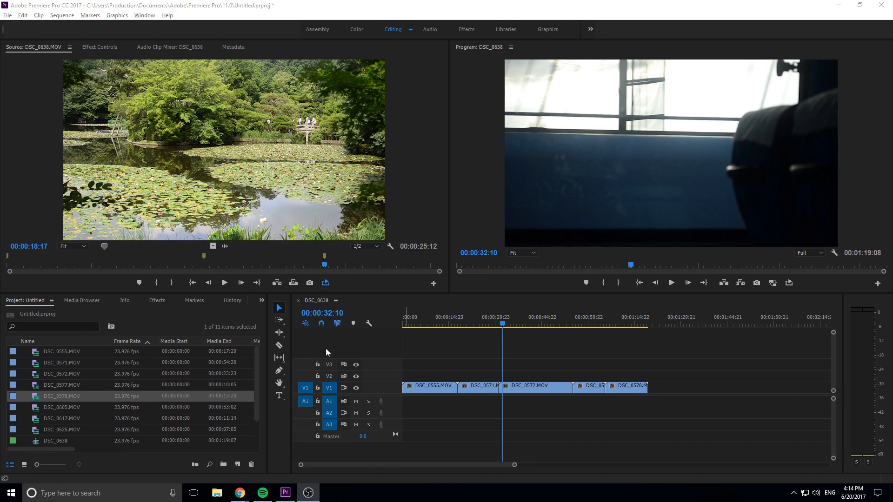
mouse_move(331, 372)
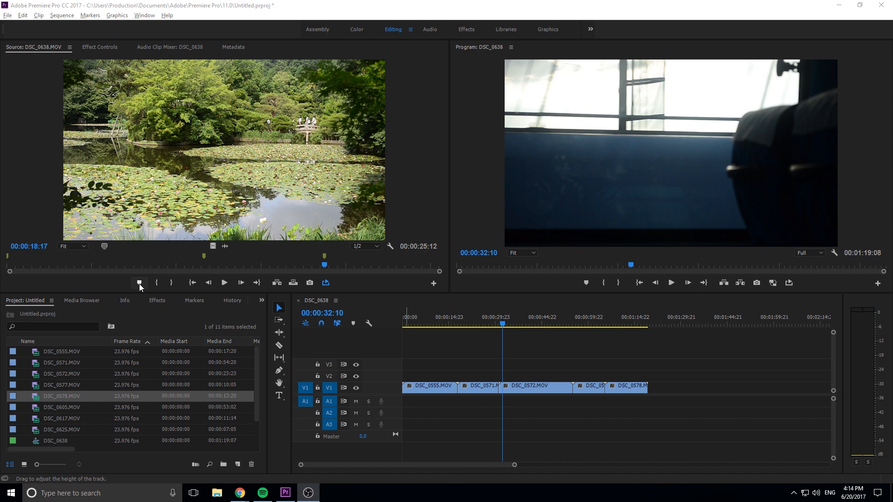
mouse_move(128, 234)
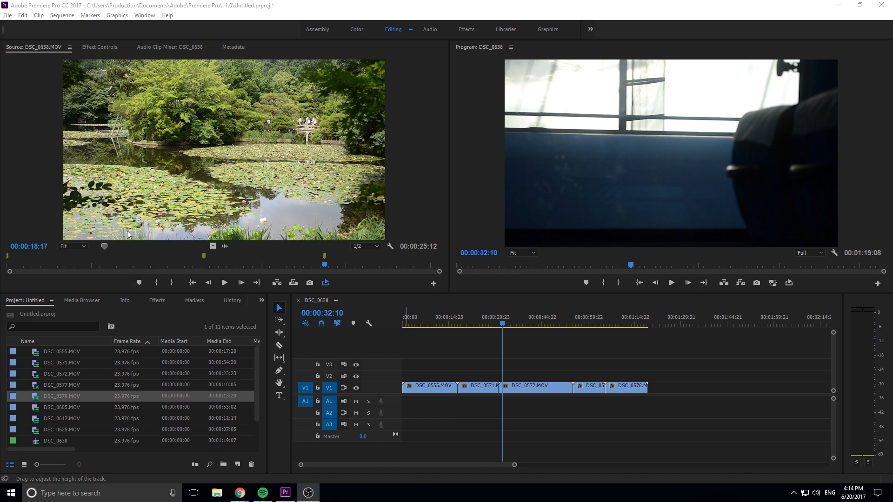
mouse_move(173, 261)
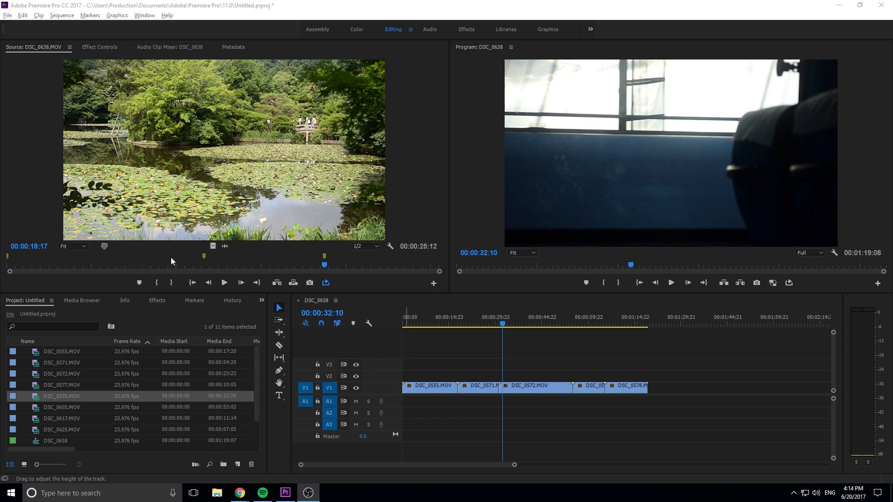
mouse_move(365, 340)
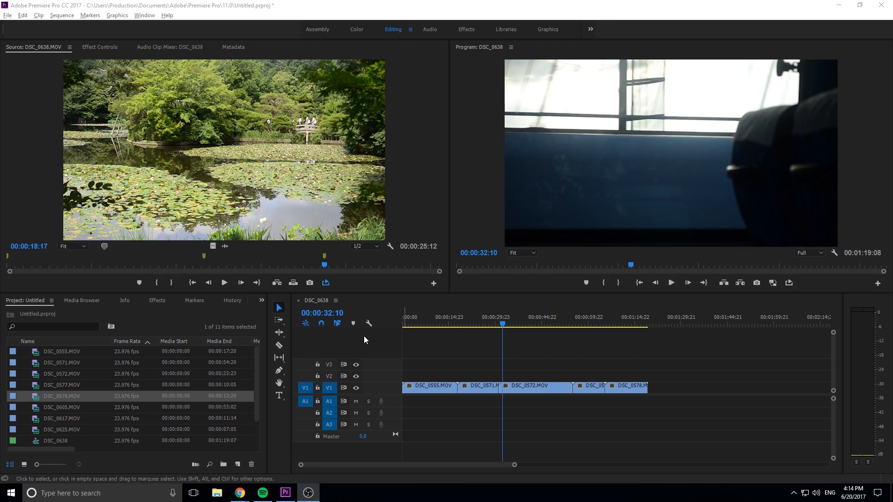
mouse_move(399, 393)
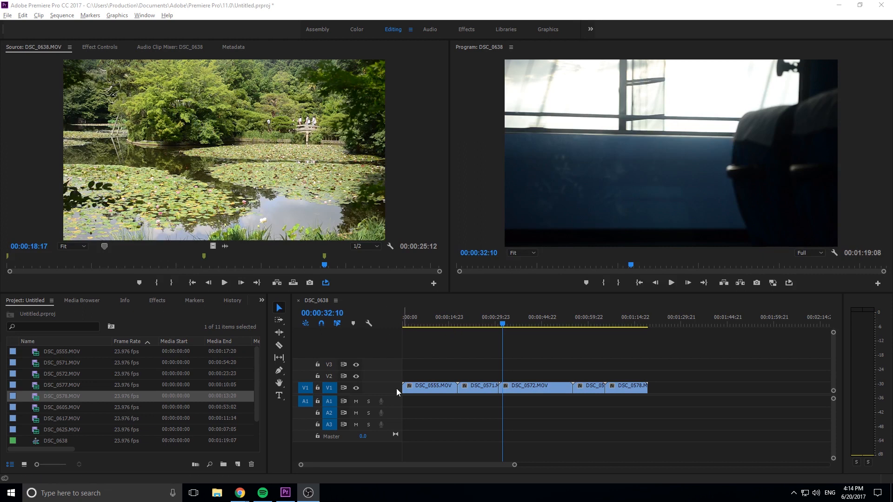
mouse_move(444, 401)
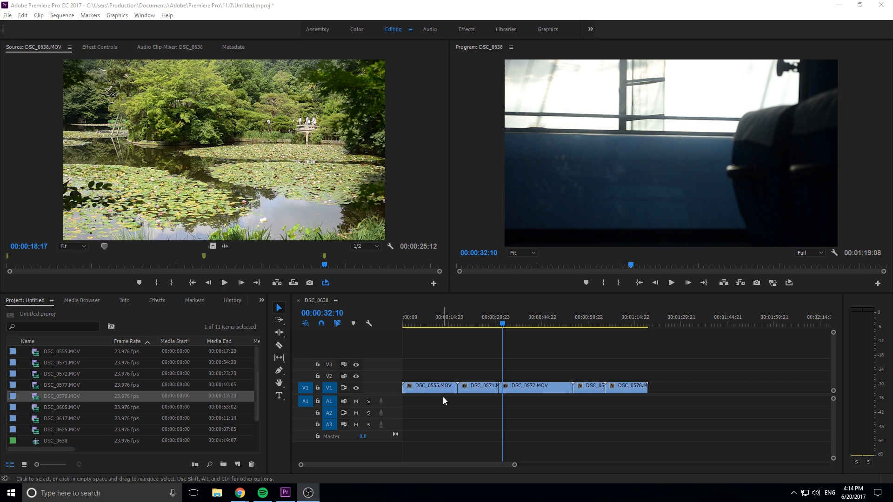
mouse_move(584, 398)
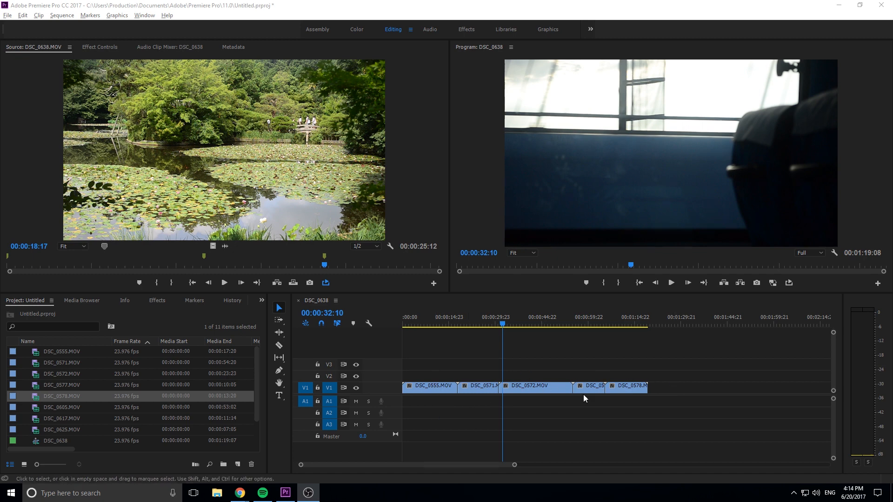
mouse_move(475, 334)
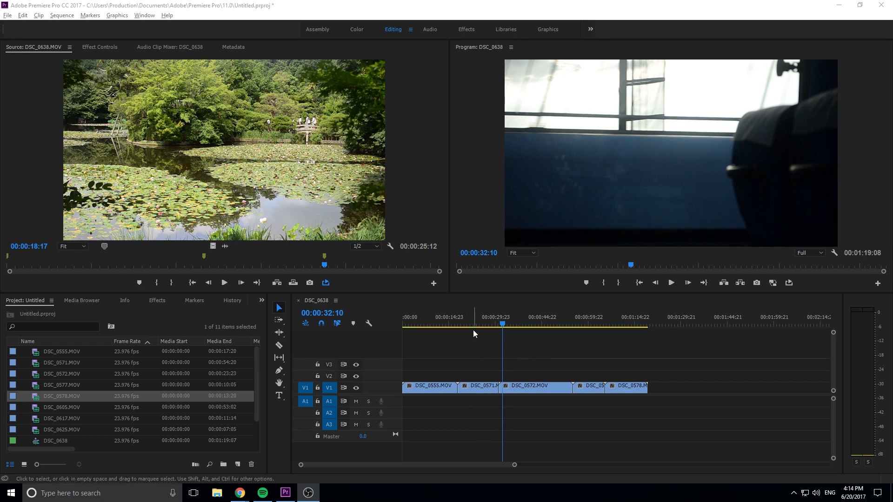
mouse_move(459, 328)
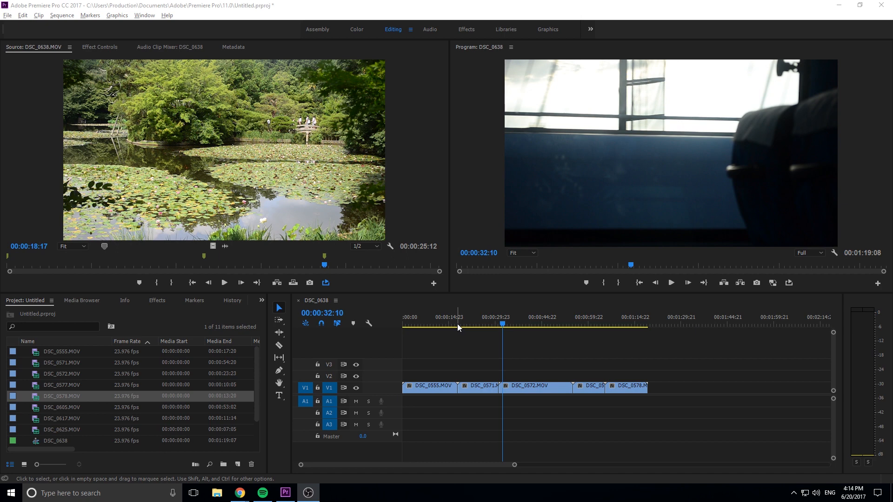
mouse_move(474, 319)
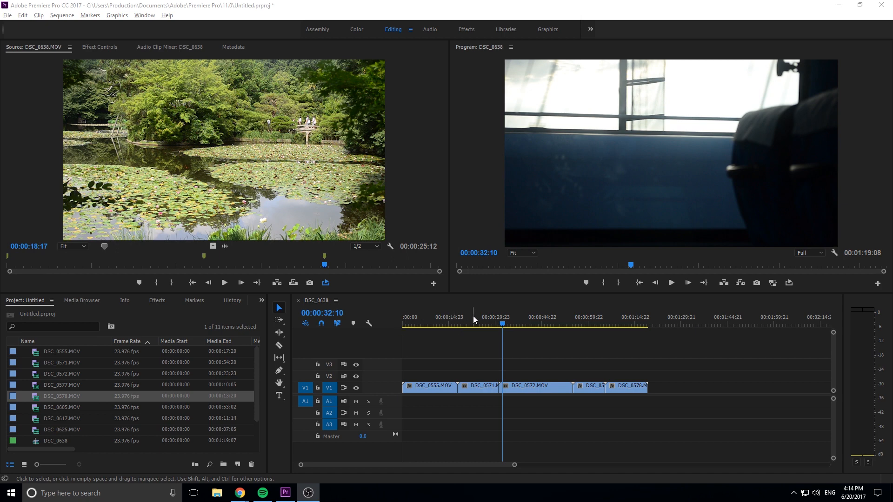
Move the playhead around the sequence, settling at 00:00:15:11
click(462, 317)
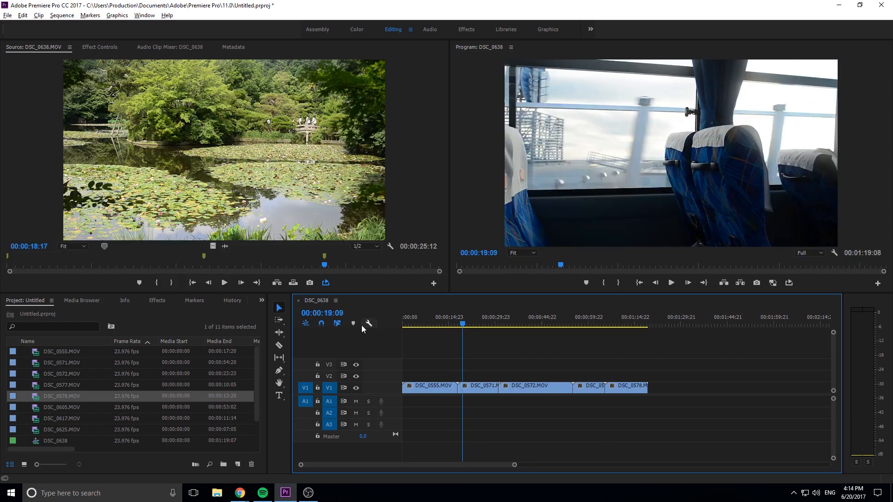
mouse_move(209, 163)
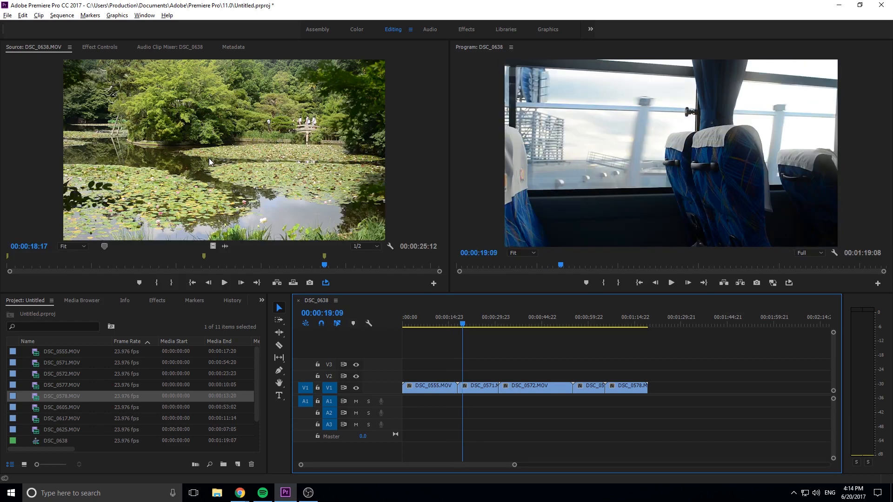
click(410, 324)
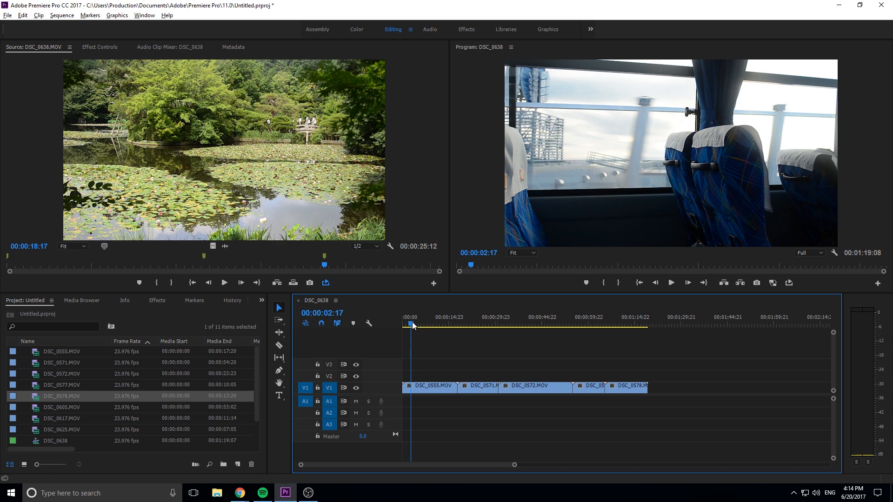
click(460, 325)
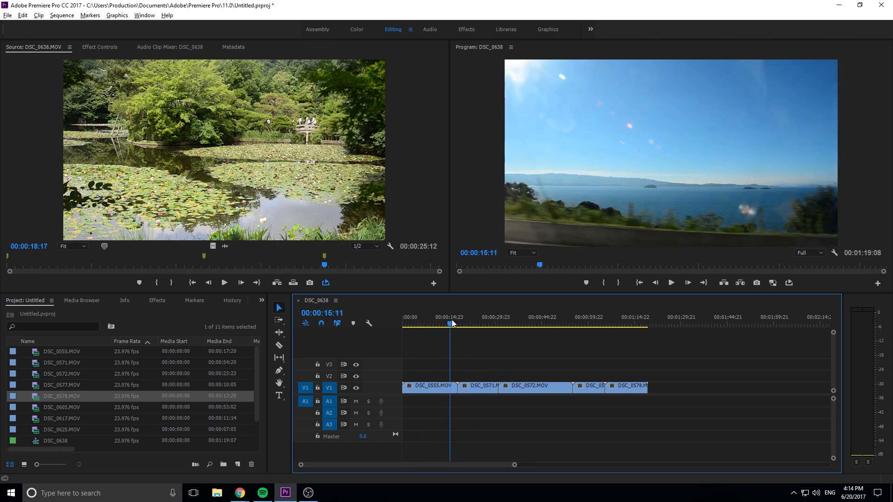
mouse_move(464, 334)
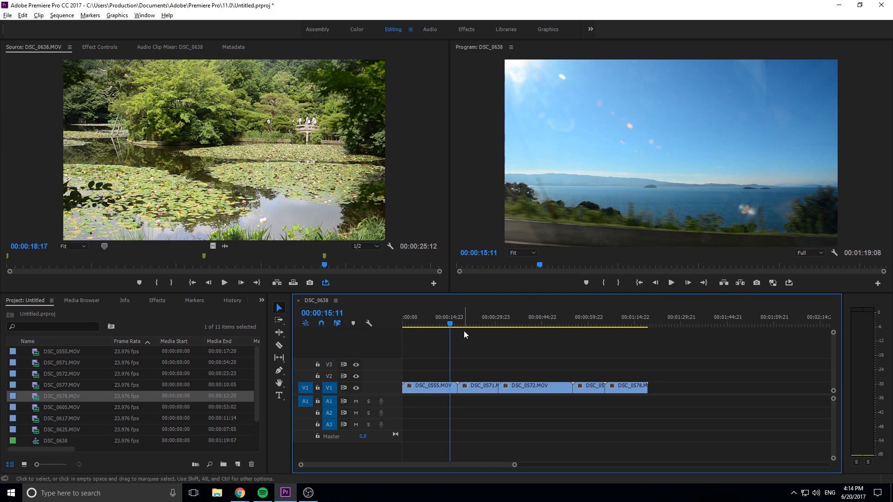
mouse_move(467, 341)
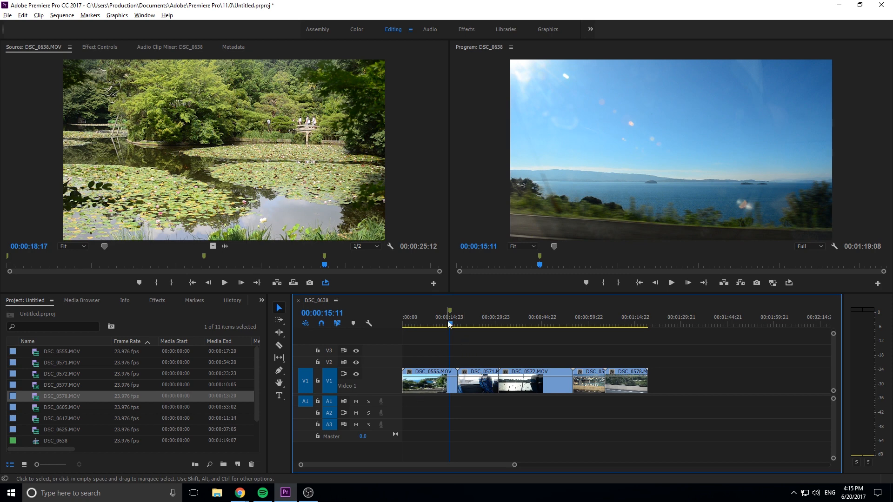
Select the first clip, DSC_0555, in the video track
click(426, 383)
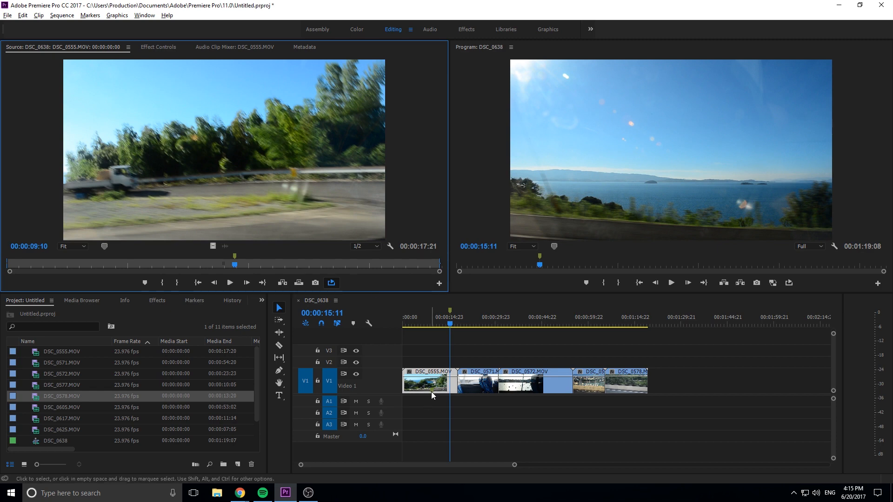
mouse_move(459, 407)
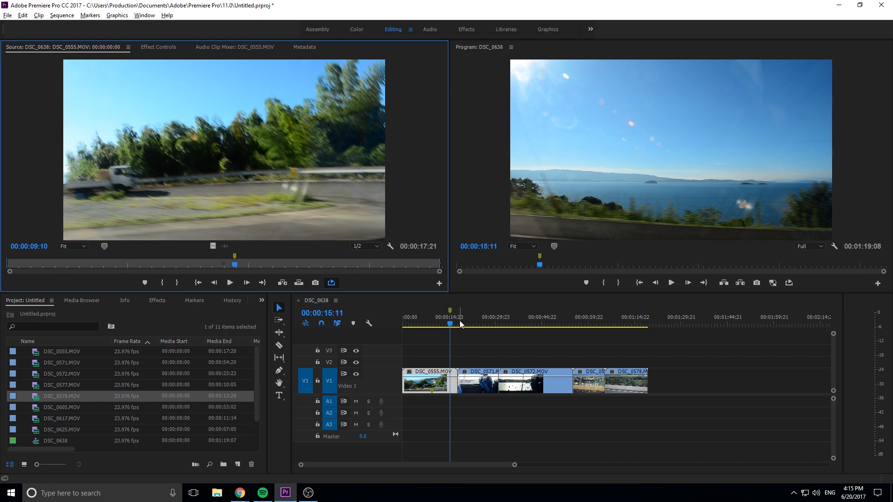
mouse_move(475, 331)
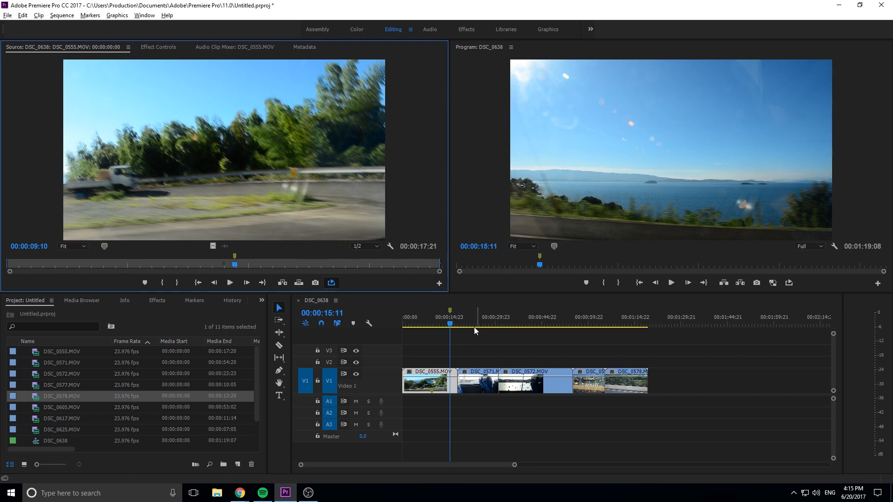
mouse_move(447, 317)
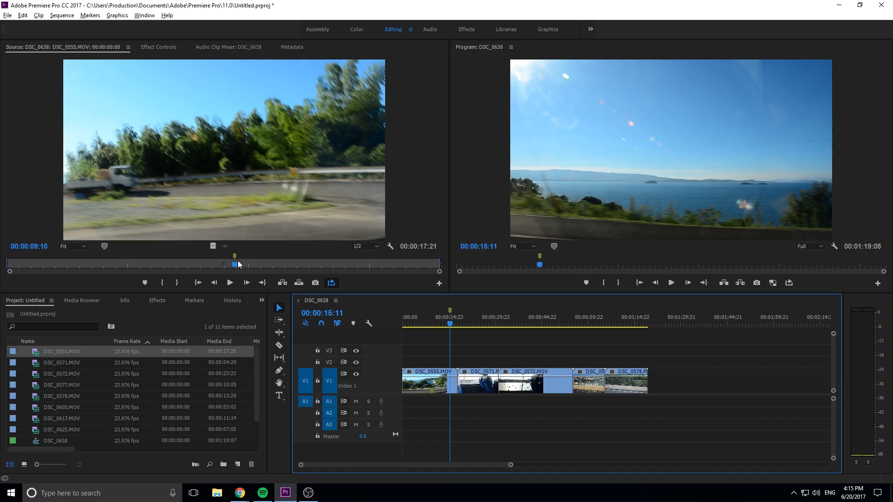
mouse_move(693, 379)
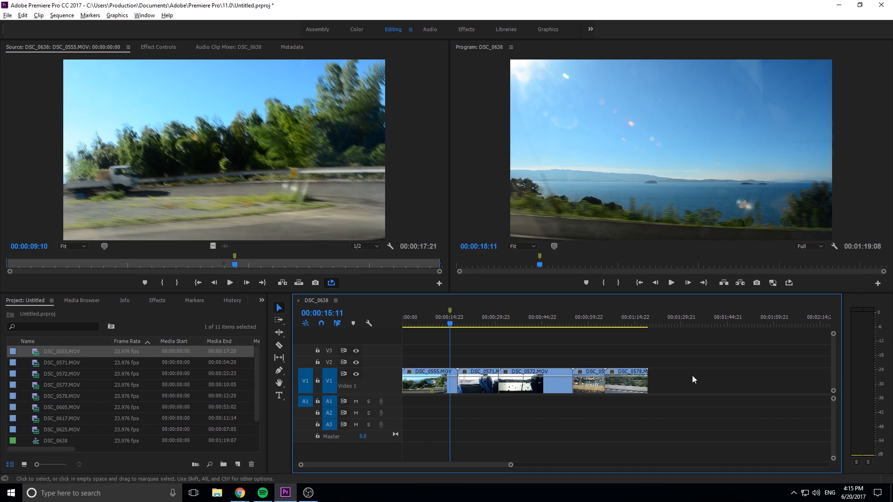
mouse_move(689, 372)
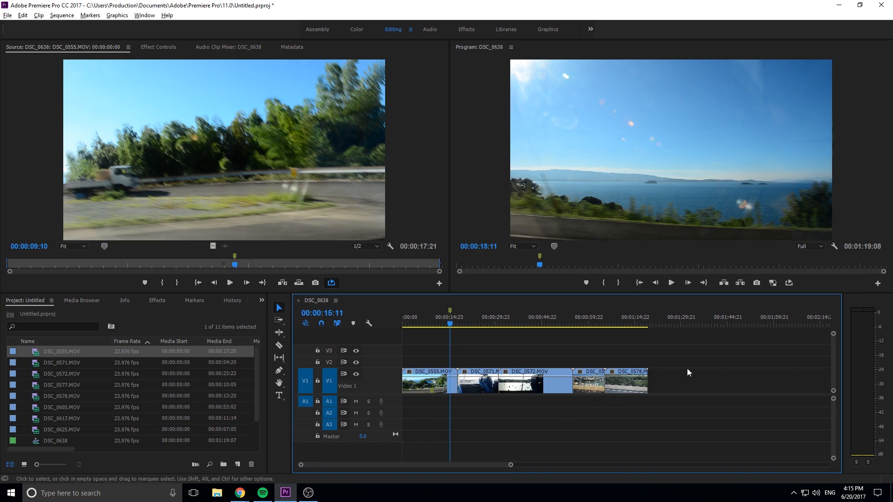
mouse_move(669, 378)
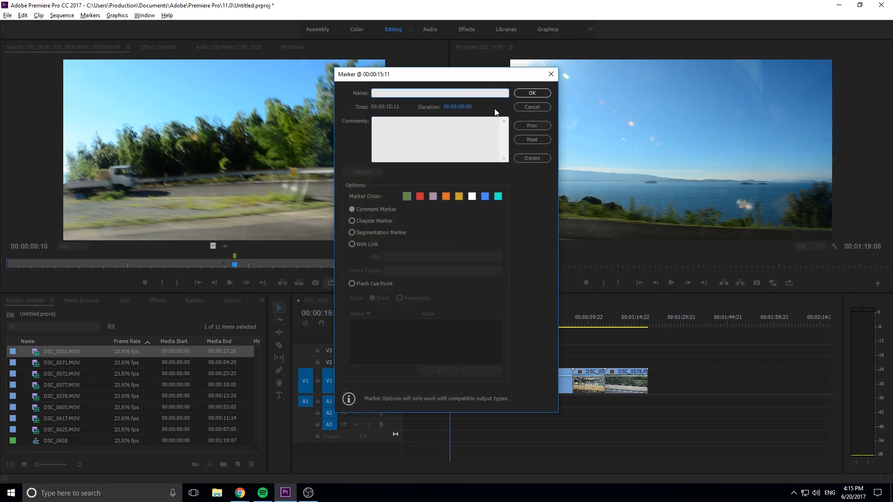
Close the empty marker settings and reopen Edit Marker for the 15:11 marker
click(530, 93)
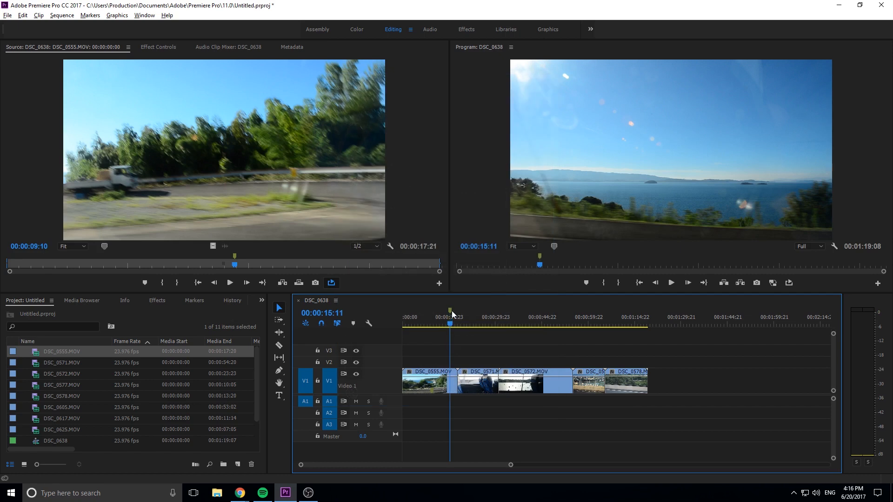
right_click(450, 321)
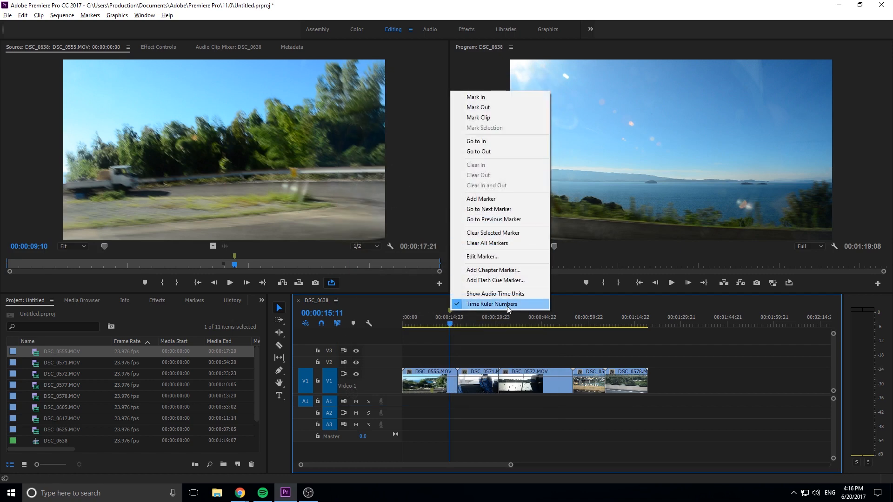
click(482, 256)
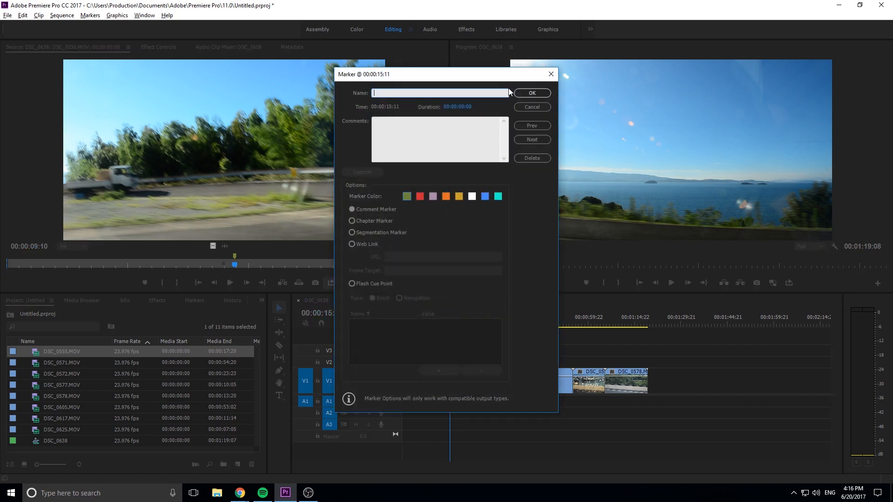
mouse_move(398, 100)
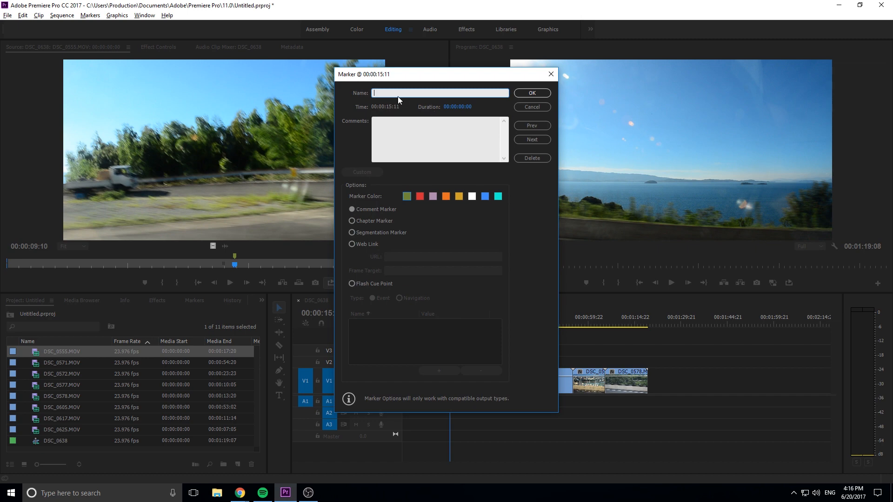
Name the marker 'Title Should Start Here' with the comment 'Japan Start'
text(Title)
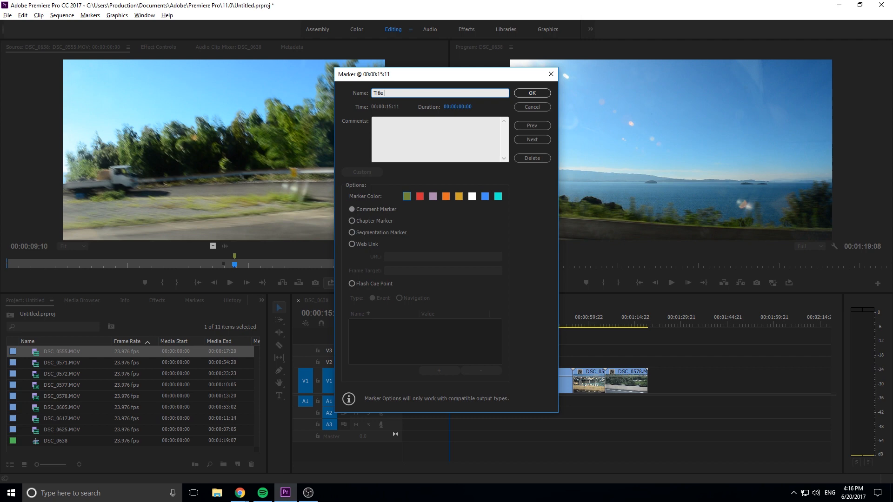
text(Should Star)
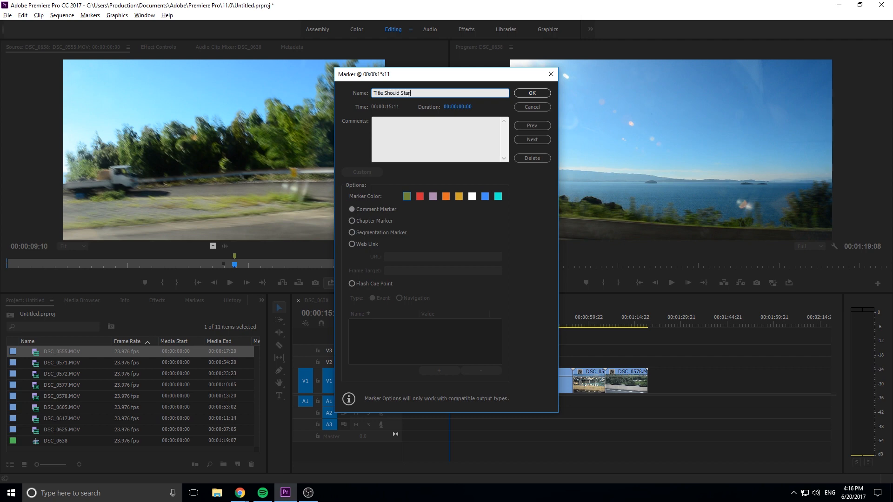
text(t Here)
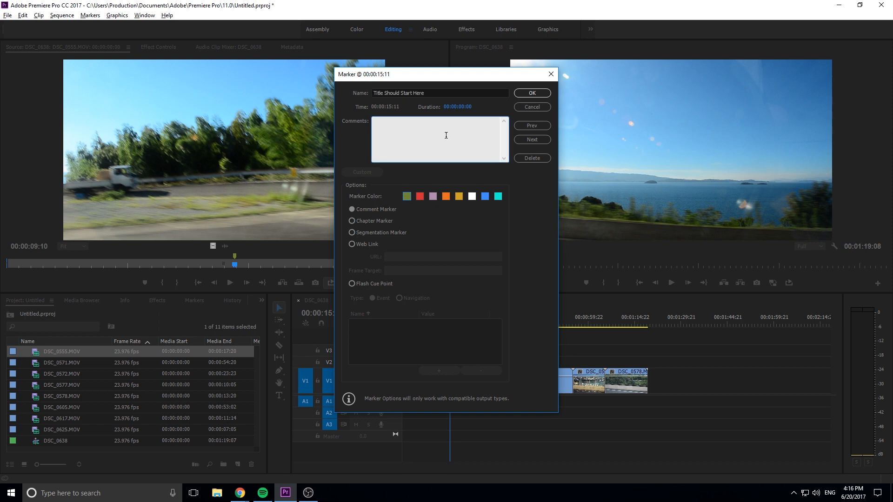
text(1)
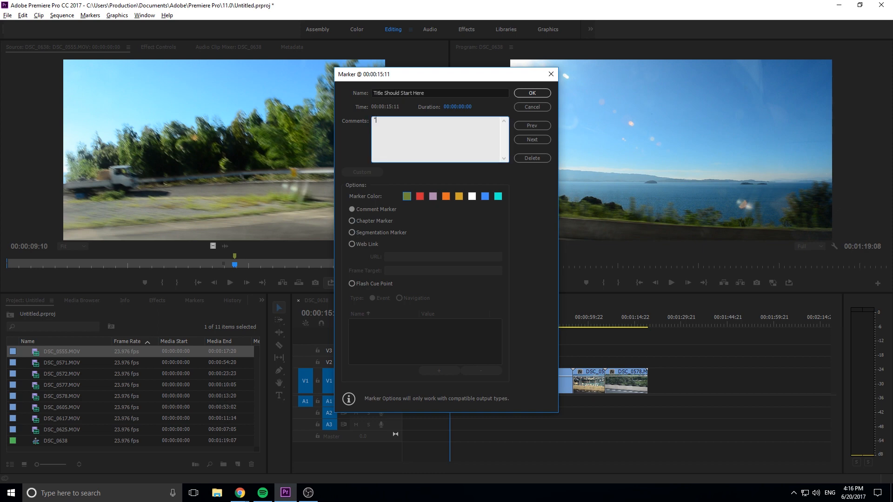
text(Japan Sta)
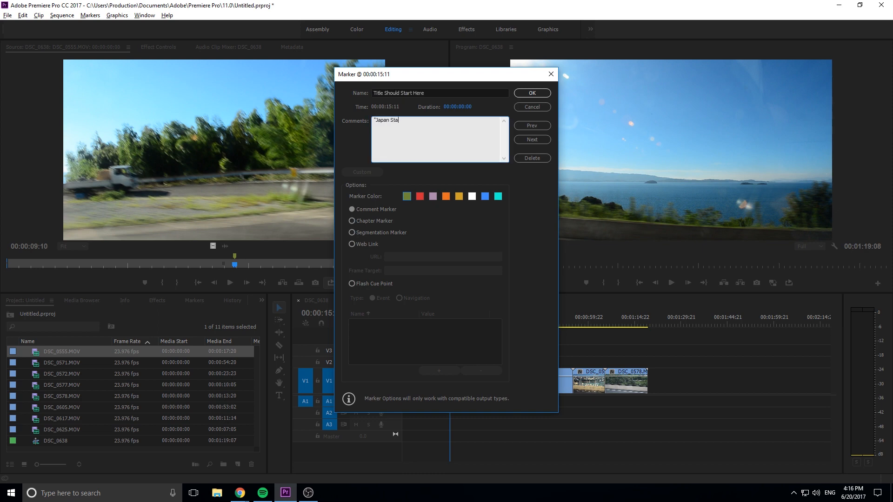
text(rt")
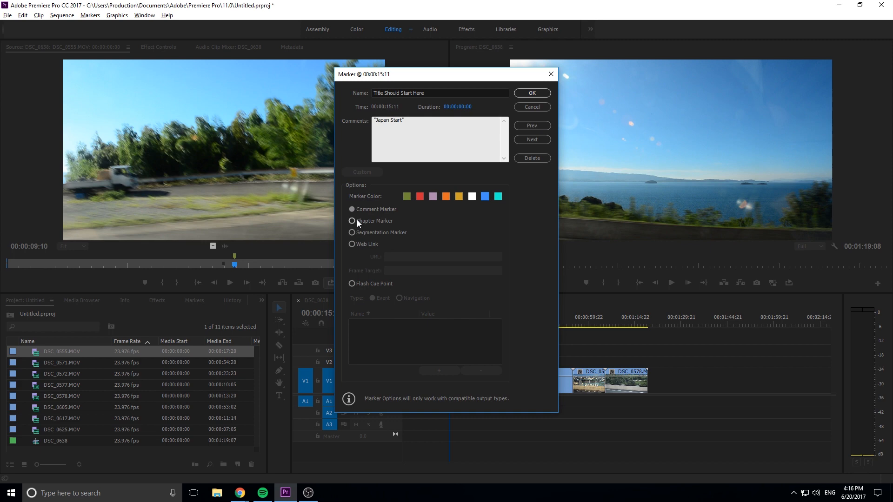
Try the Segmentation type, then set the marker back to Comment Marker
click(352, 209)
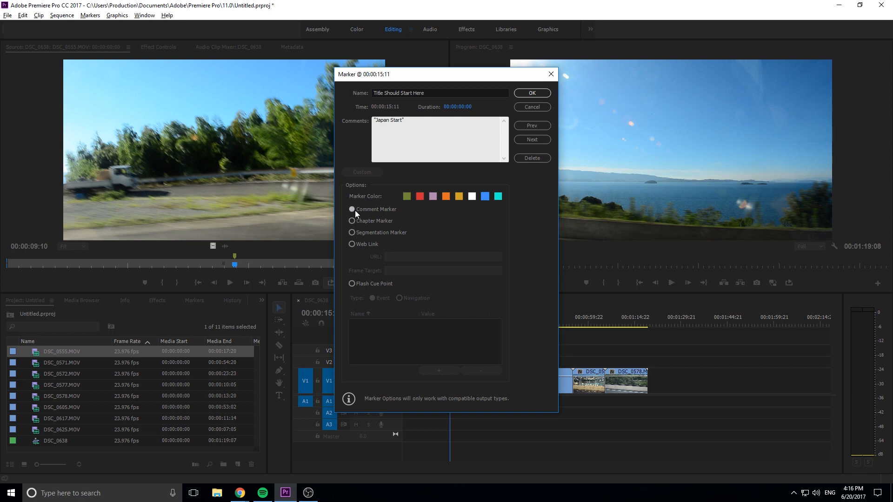
mouse_move(350, 228)
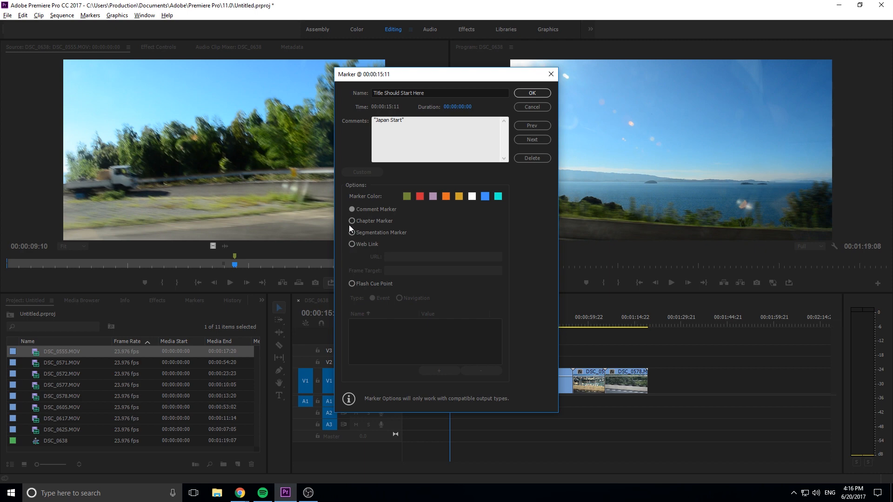
click(352, 208)
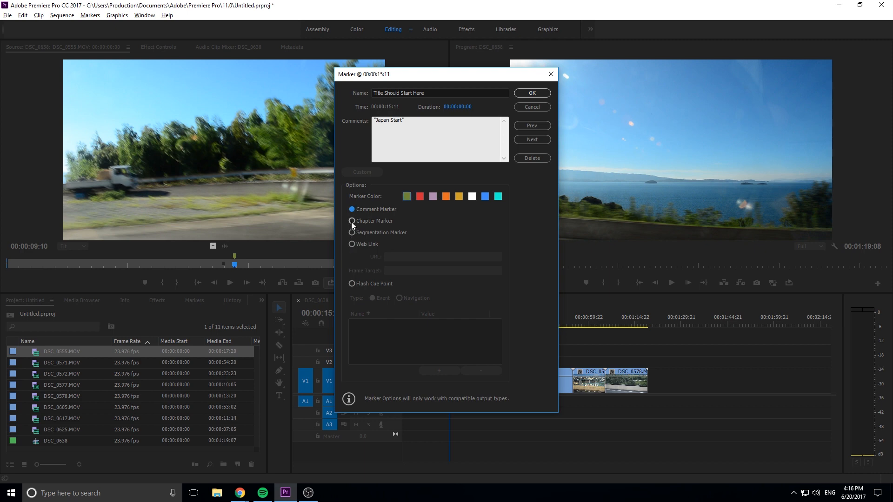
click(351, 232)
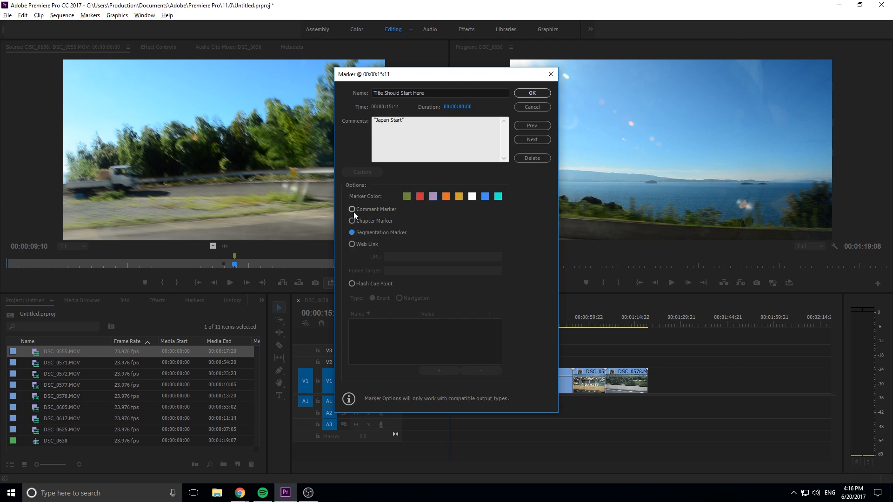
click(351, 232)
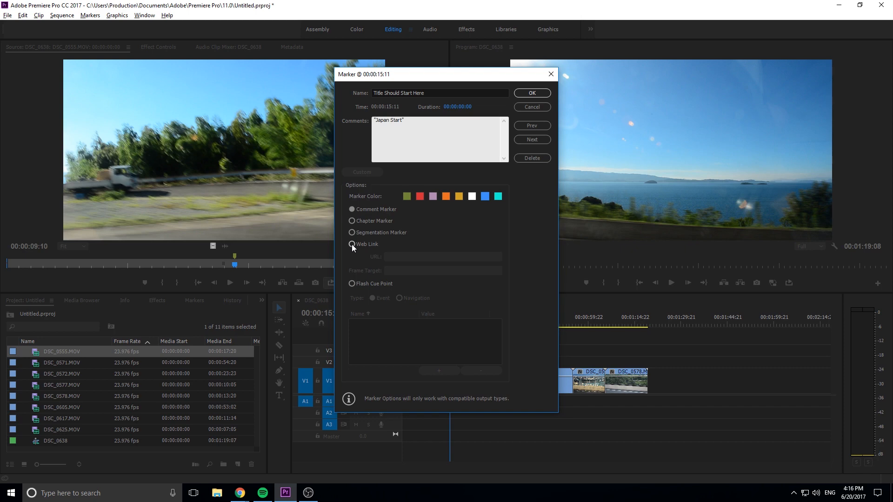
mouse_move(351, 243)
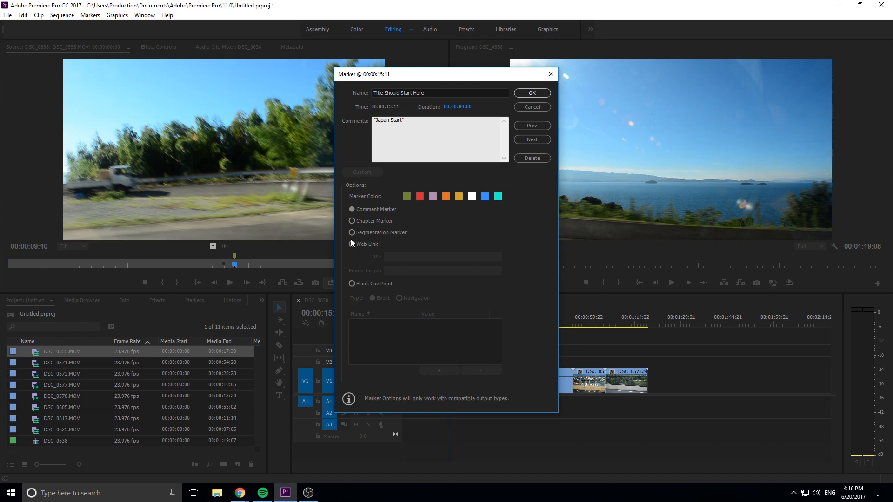
mouse_move(484, 353)
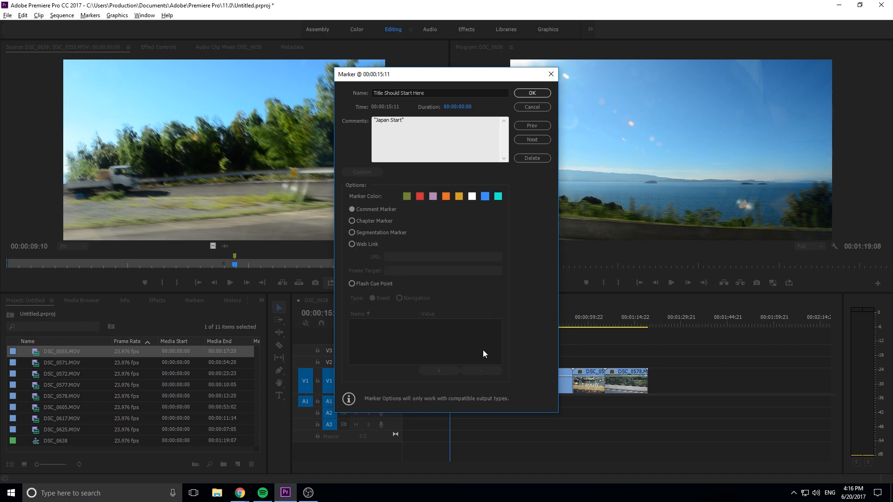
mouse_move(412, 126)
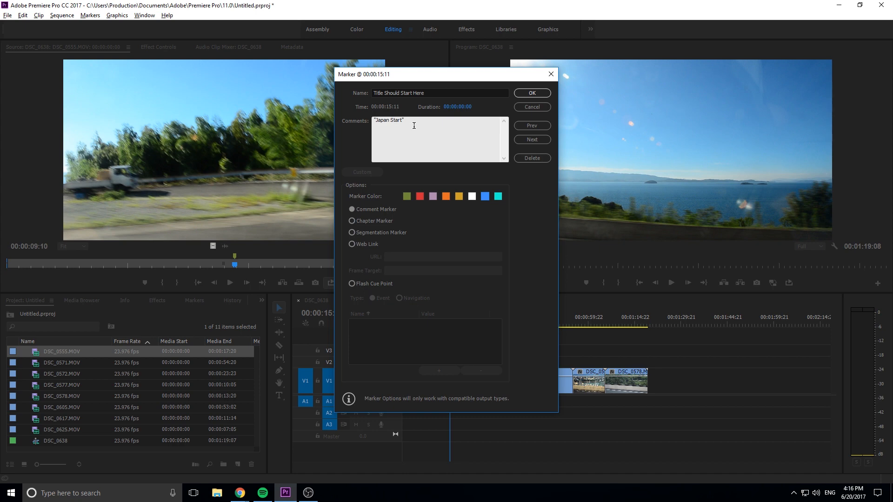
mouse_move(418, 137)
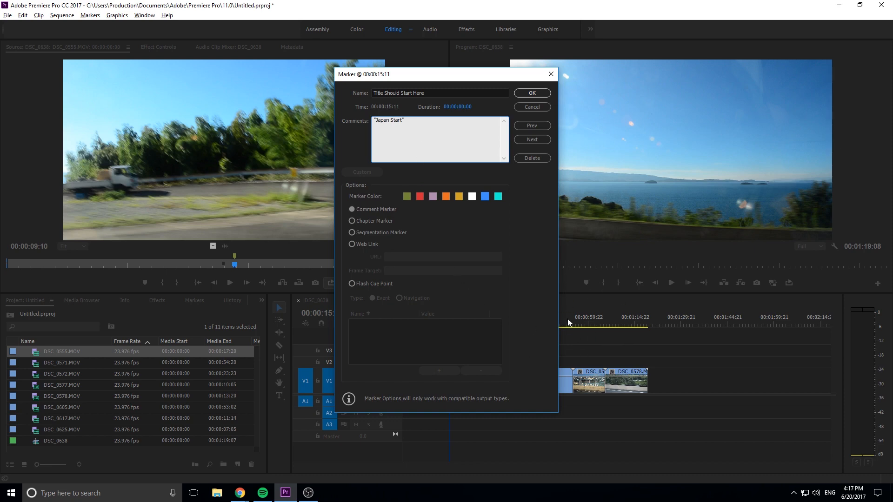
mouse_move(388, 266)
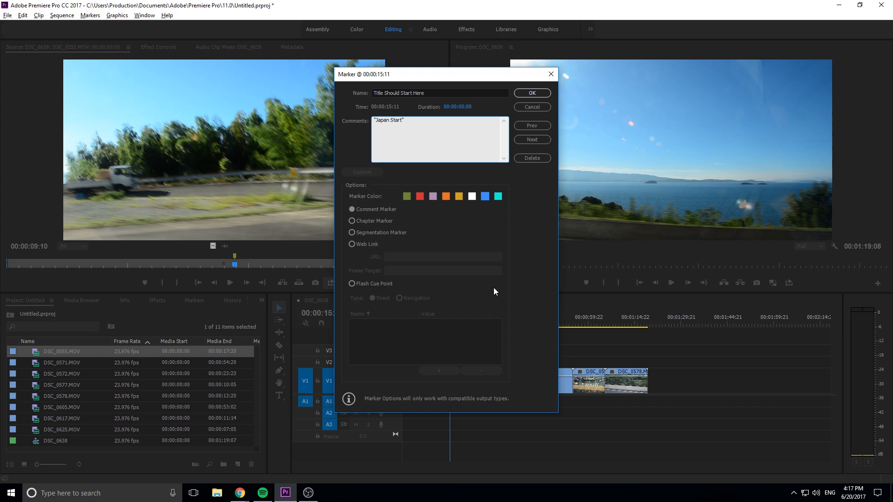
click(396, 120)
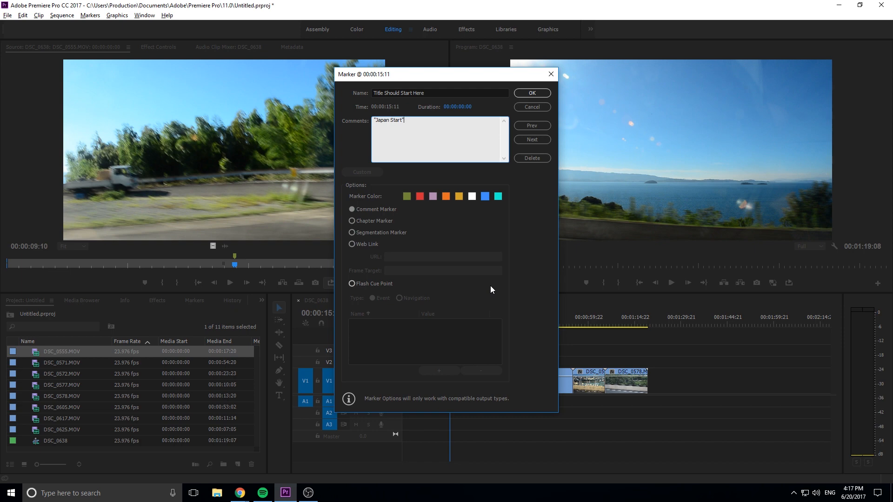
mouse_move(446, 252)
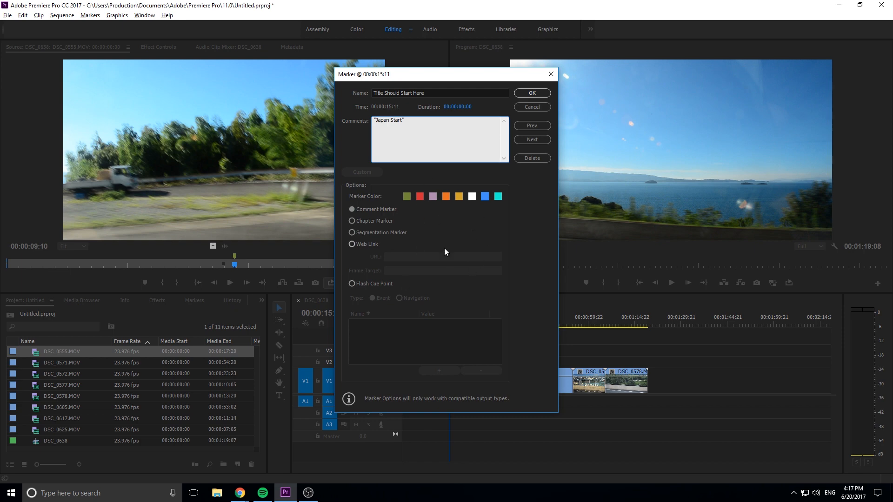
mouse_move(403, 222)
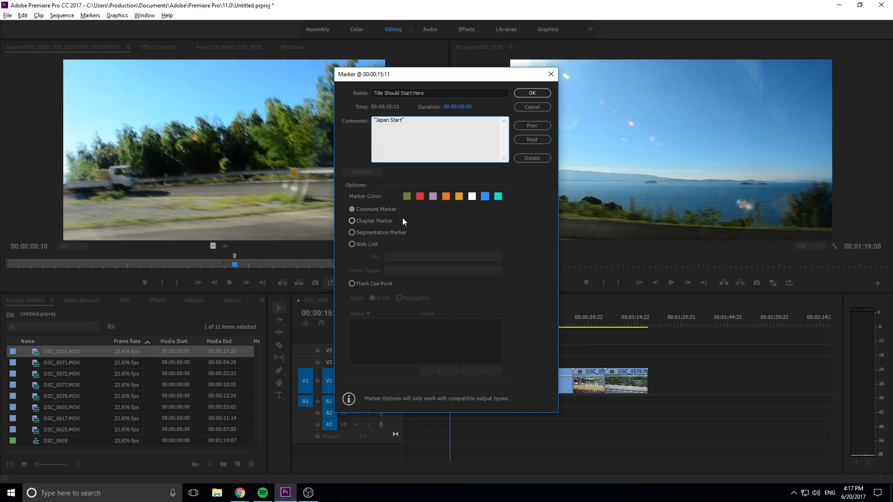
mouse_move(506, 200)
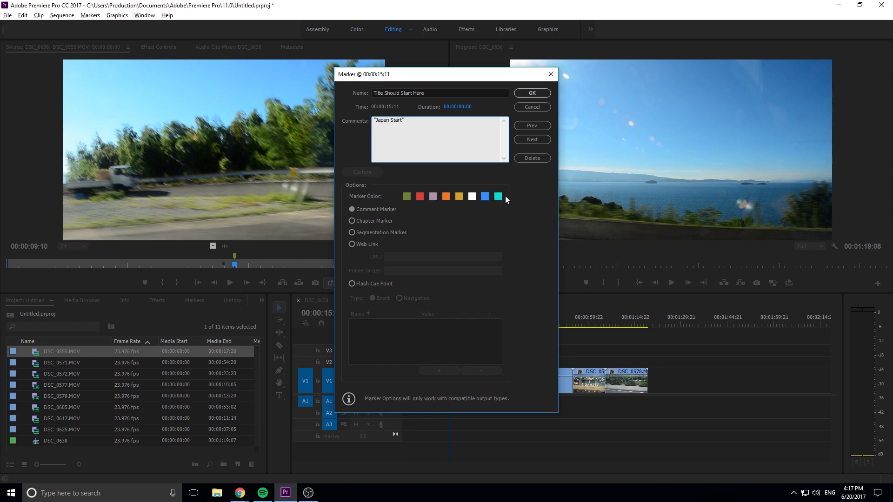
mouse_move(532, 93)
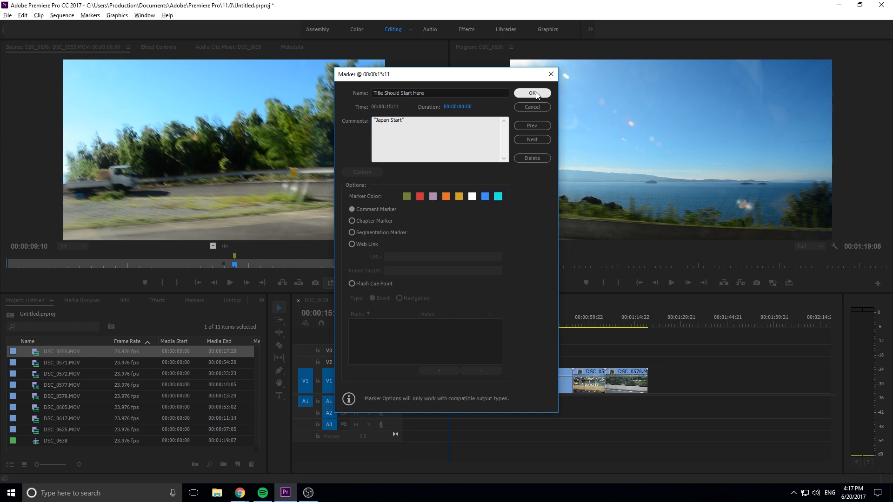
click(531, 94)
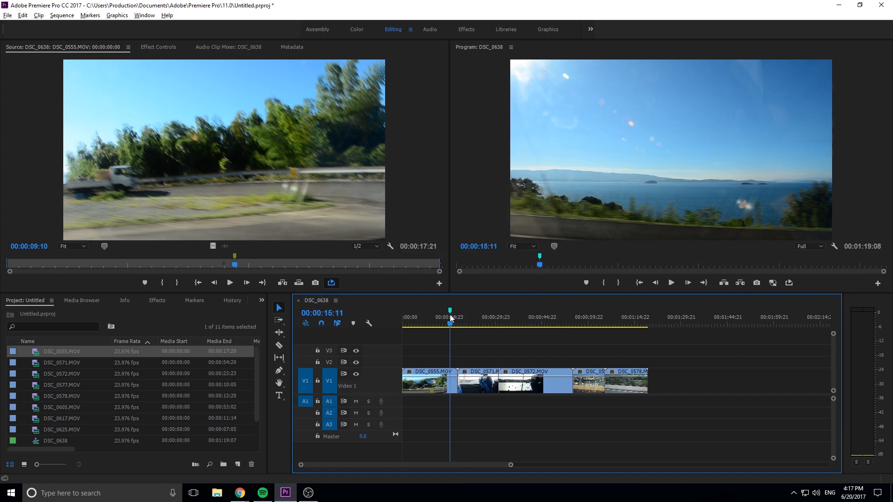
click(491, 319)
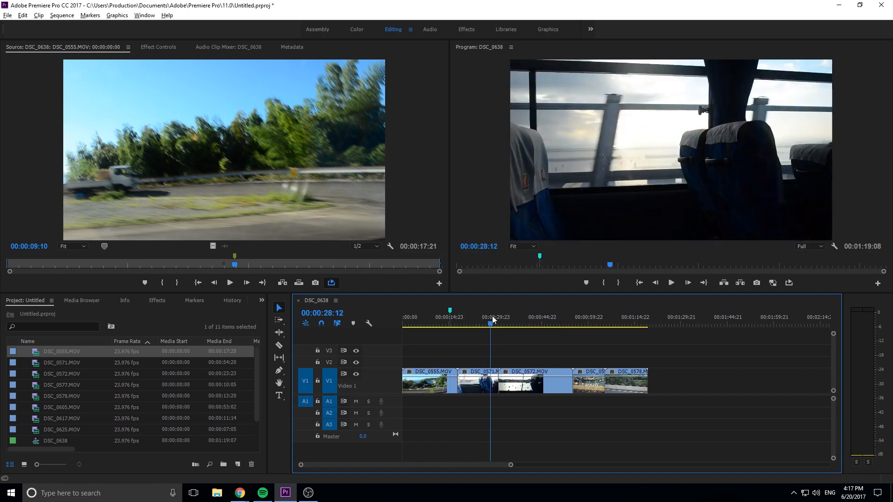
click(483, 323)
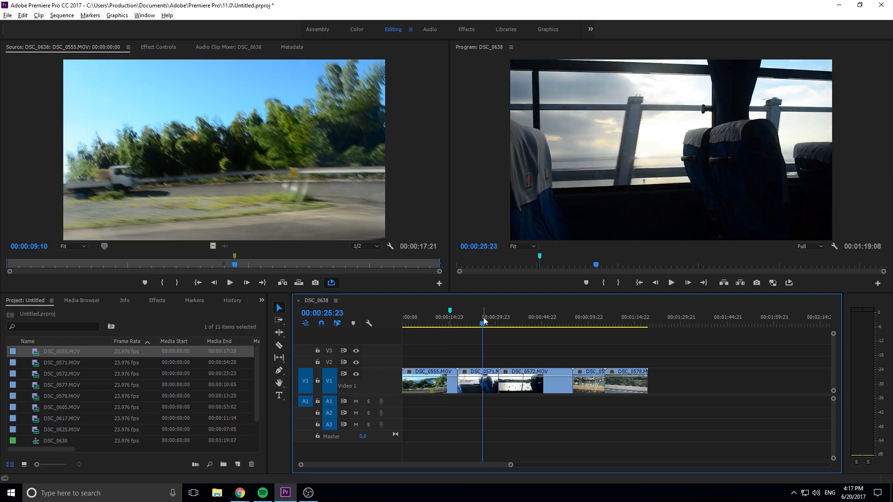
click(545, 323)
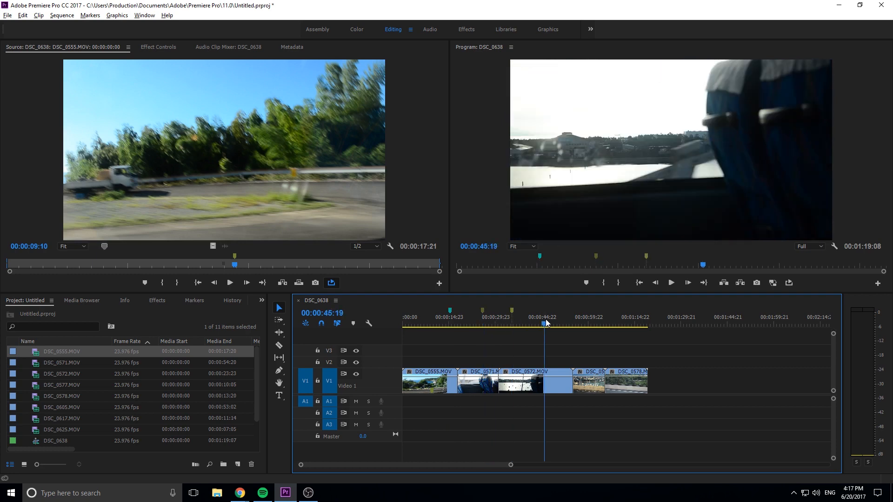
mouse_move(449, 316)
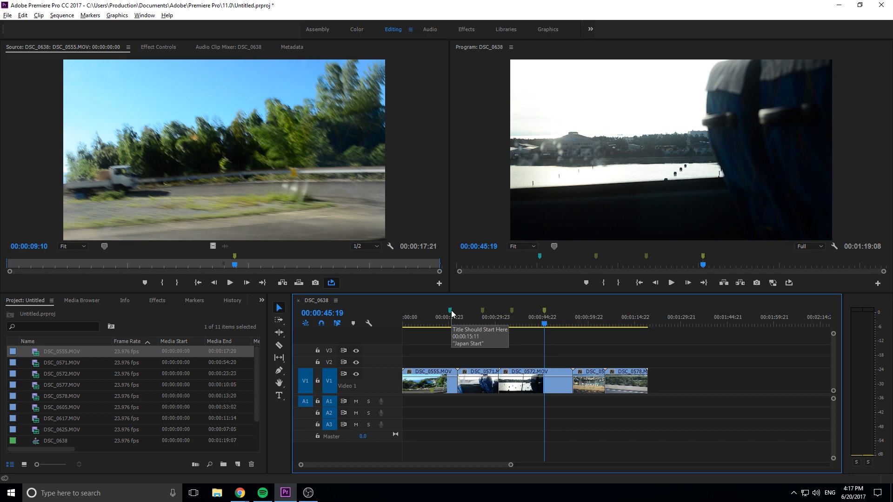
mouse_move(451, 313)
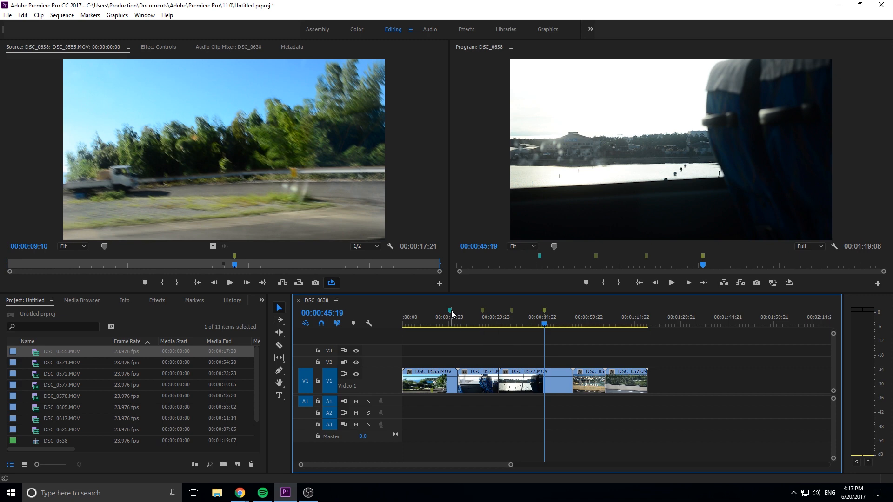
mouse_move(450, 312)
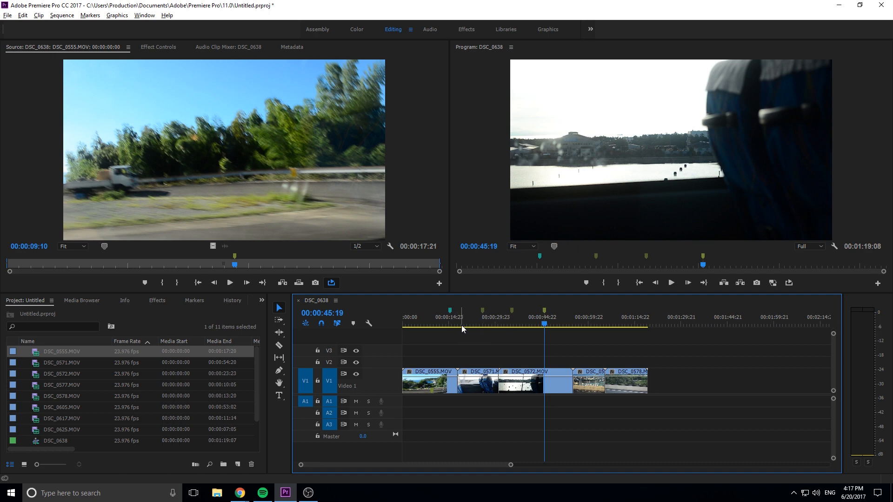
mouse_move(581, 408)
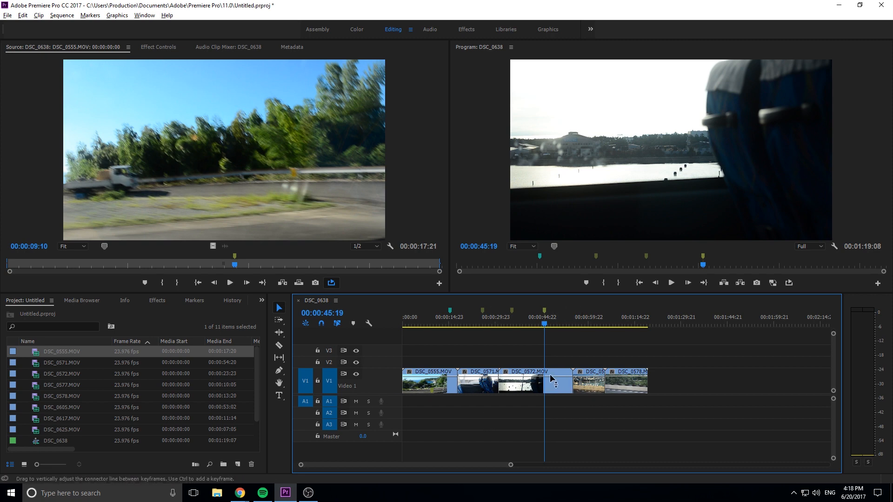
Replace DSC_0555.MOV with a linked After Effects composition, saving the project dfgfdg.aep
click(427, 381)
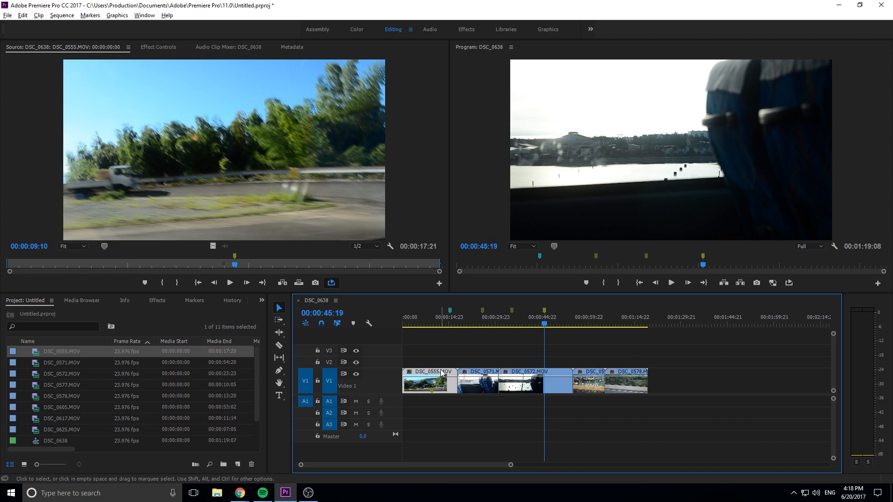
right_click(430, 380)
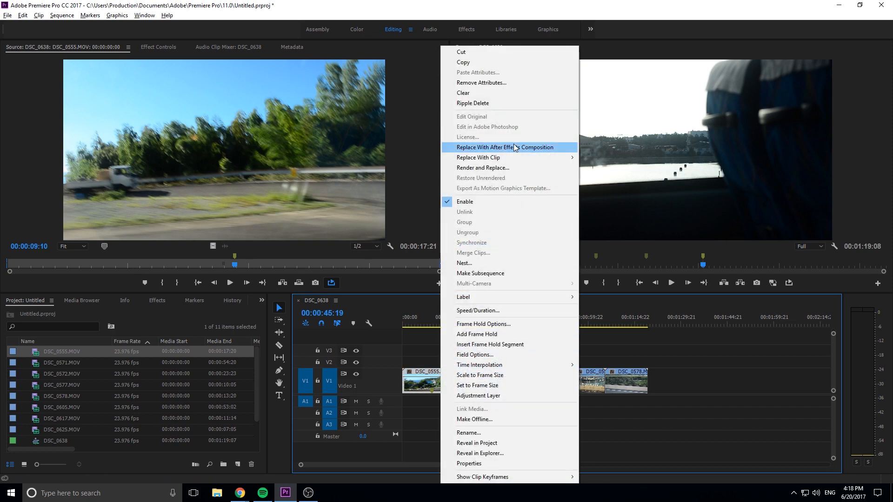
click(504, 147)
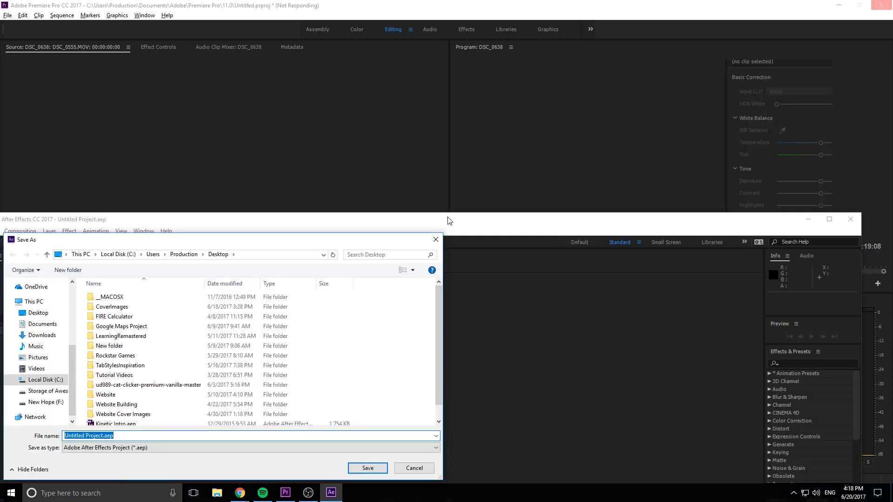
mouse_move(195, 459)
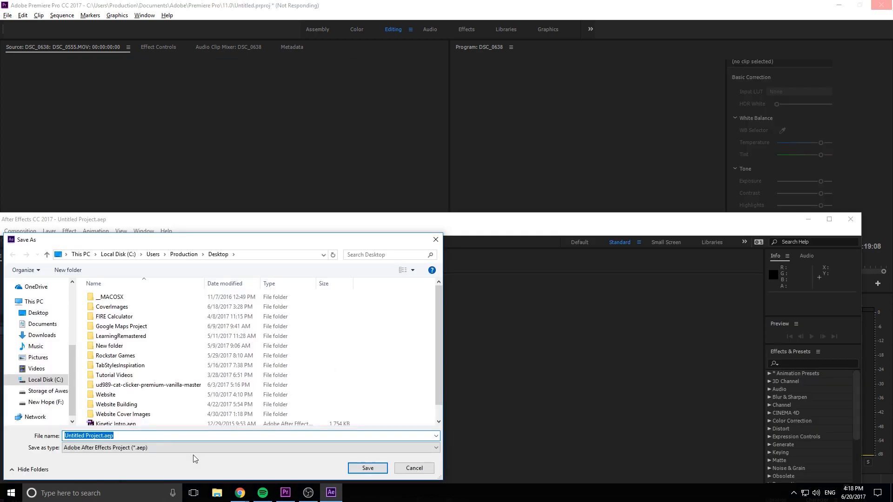
click(366, 468)
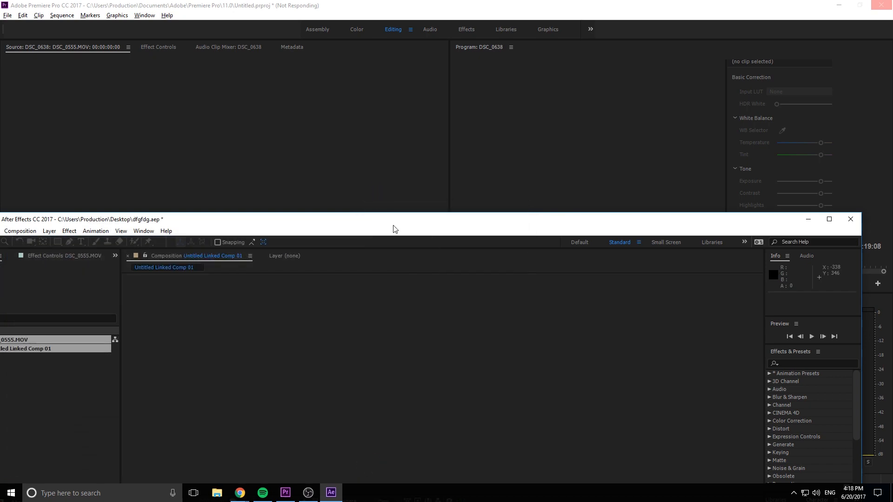
Maximize After Effects and select the DSC_0555.MOV layer in the linked comp
click(829, 219)
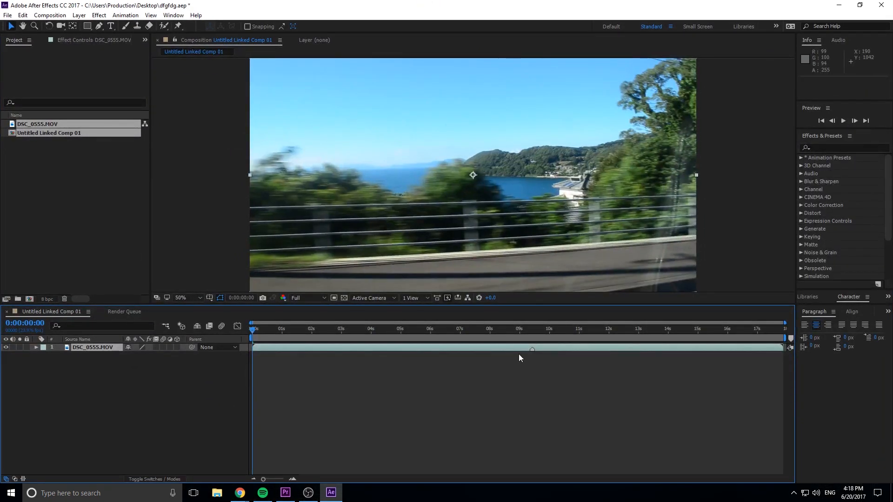
mouse_move(534, 360)
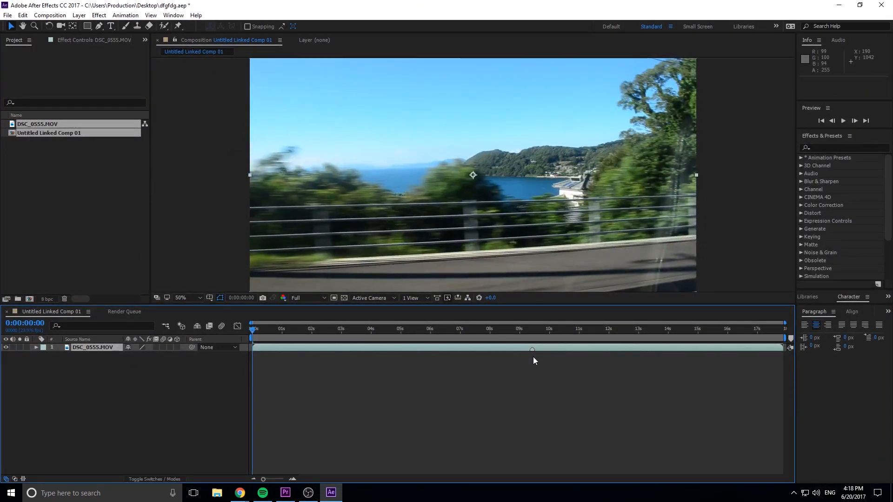
click(94, 348)
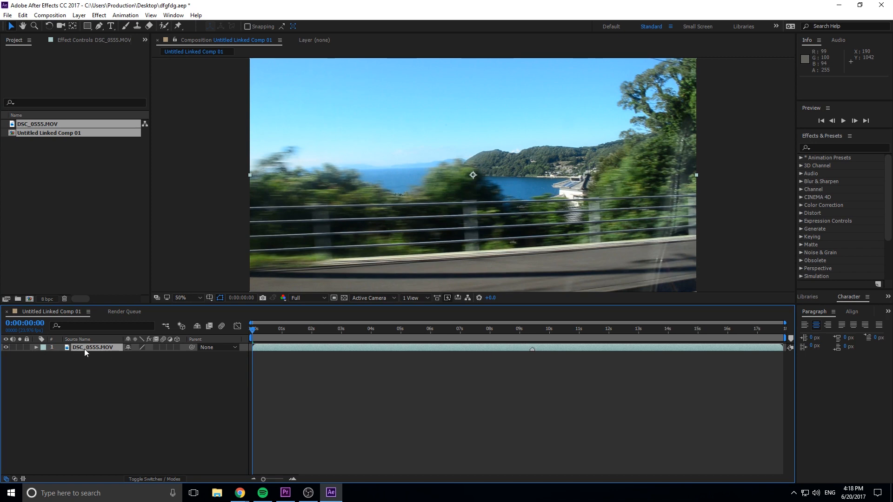
click(284, 493)
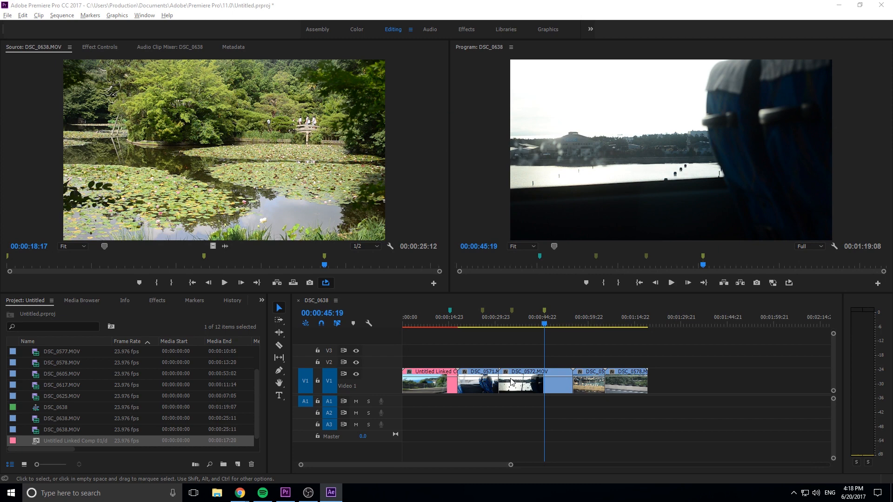
mouse_move(587, 378)
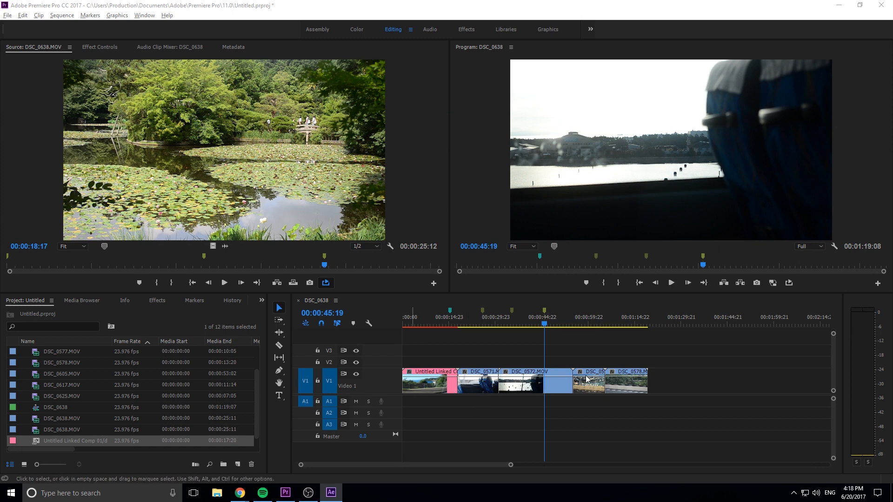
Scroll up in Premiere Pro to bring the sequence back into view
scroll(up, 3)
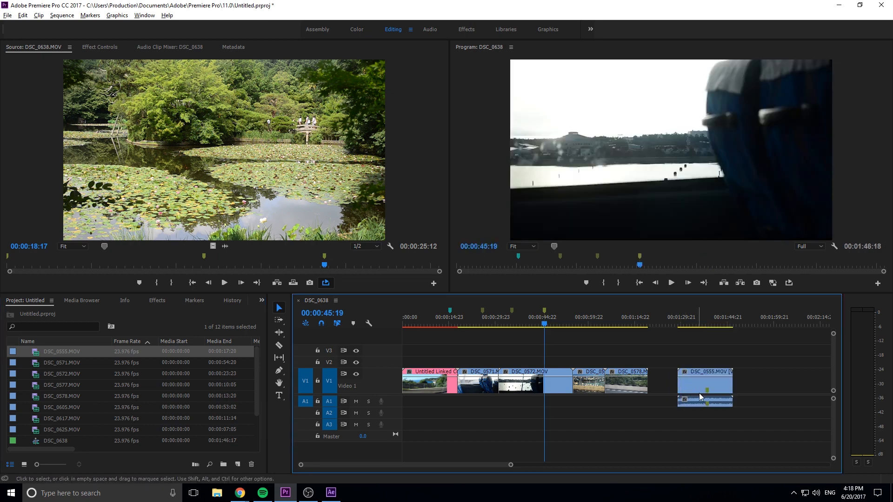
mouse_move(708, 396)
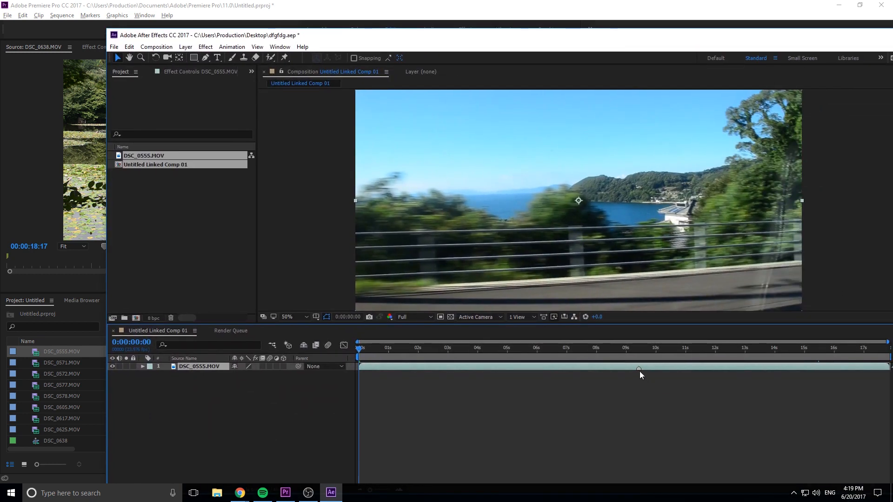
mouse_move(645, 392)
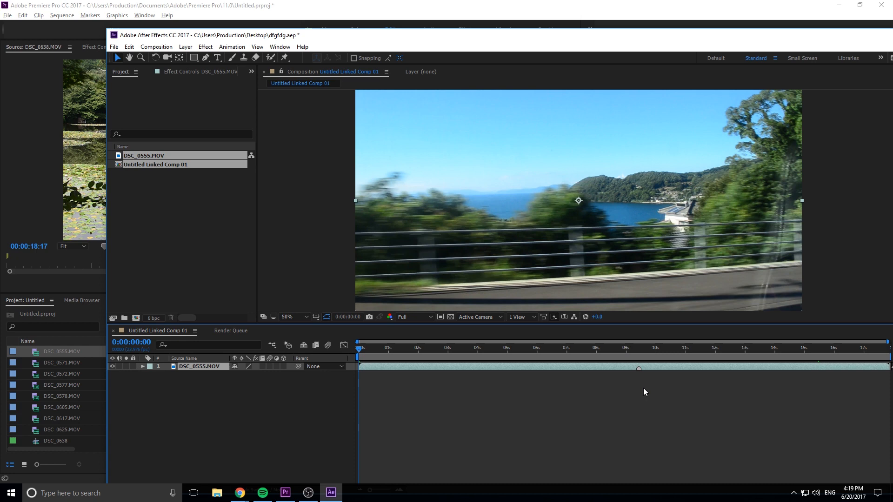
mouse_move(775, 42)
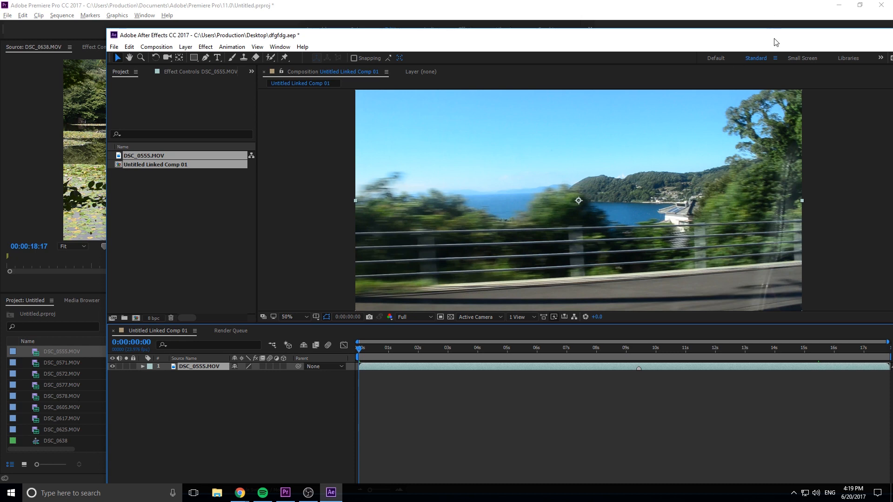
Maximize the After Effects window, then quit After Effects
click(860, 35)
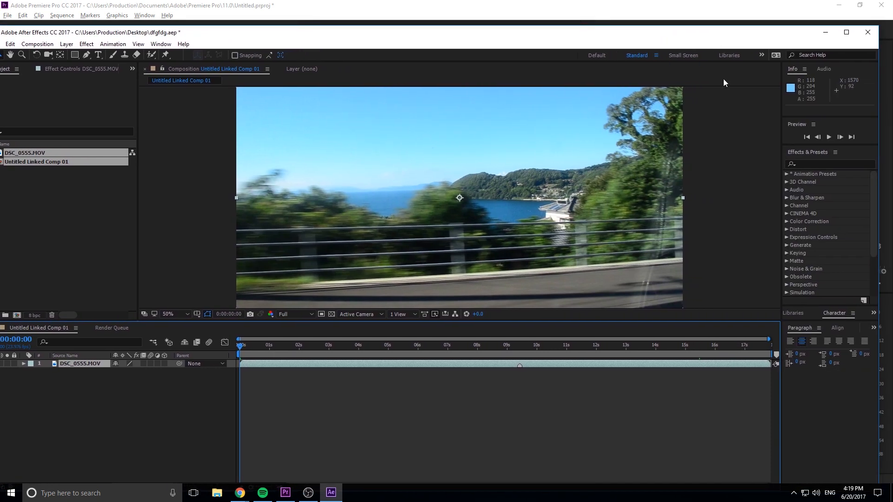
mouse_move(868, 32)
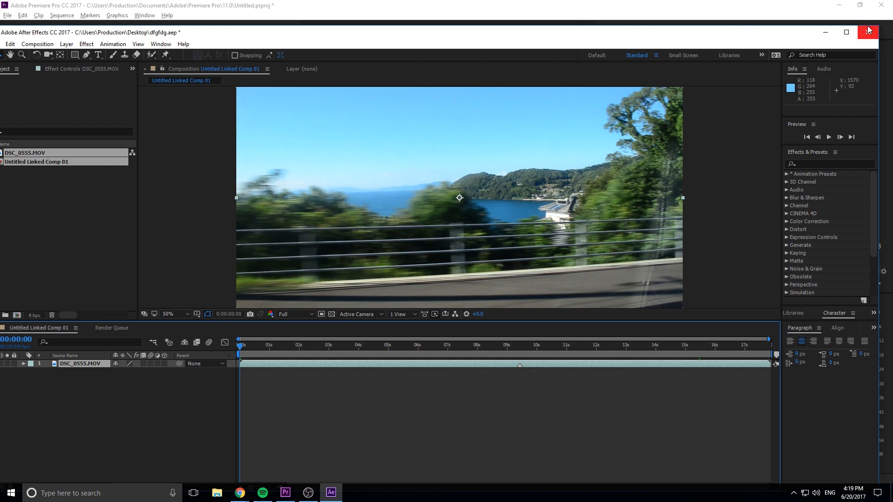
click(868, 32)
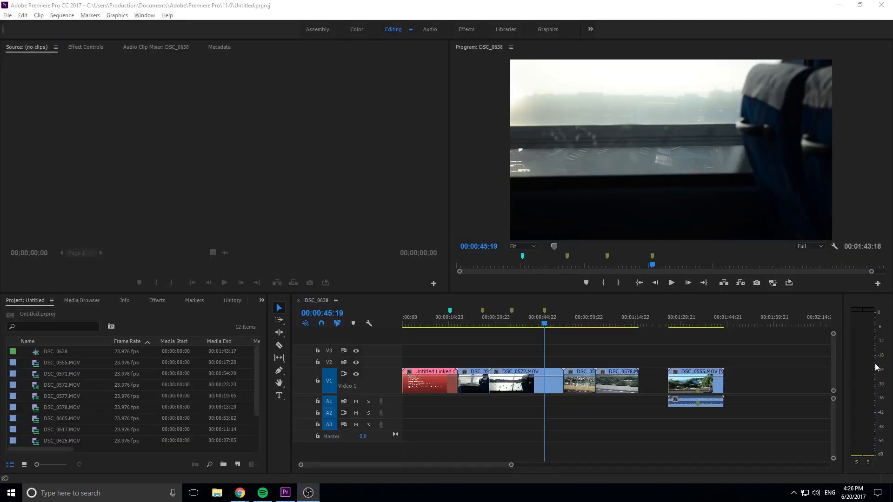
mouse_move(108, 375)
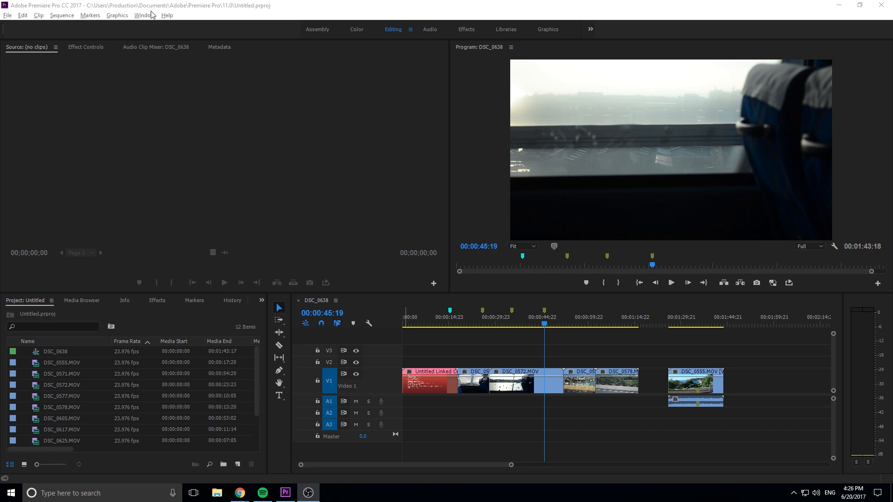
Show the Markers panel and move the playhead to 00:00:55:17
click(144, 15)
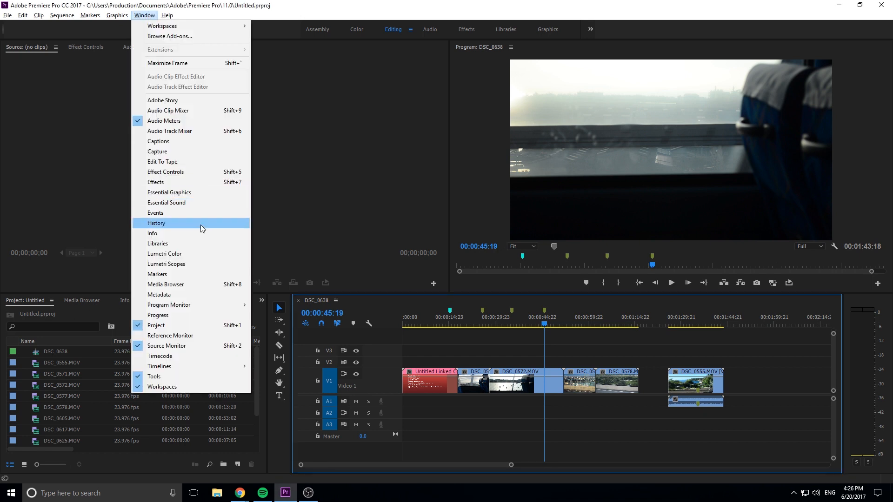
click(157, 274)
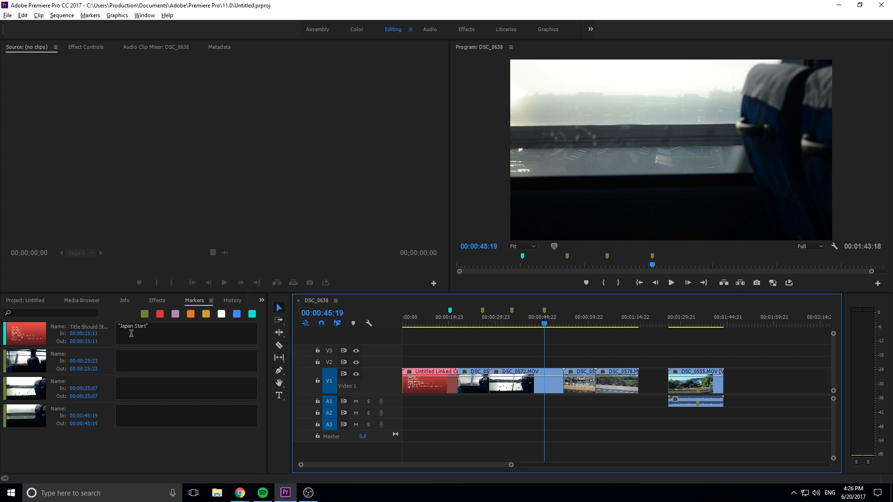
mouse_move(81, 333)
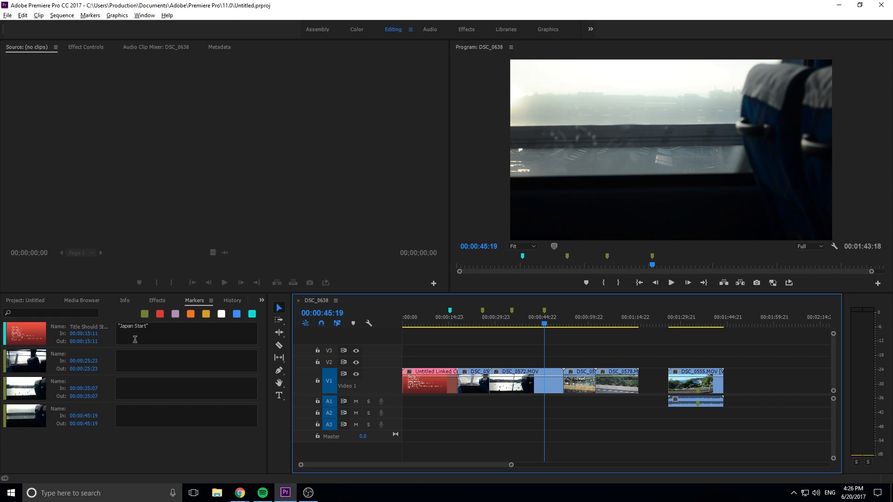
click(575, 317)
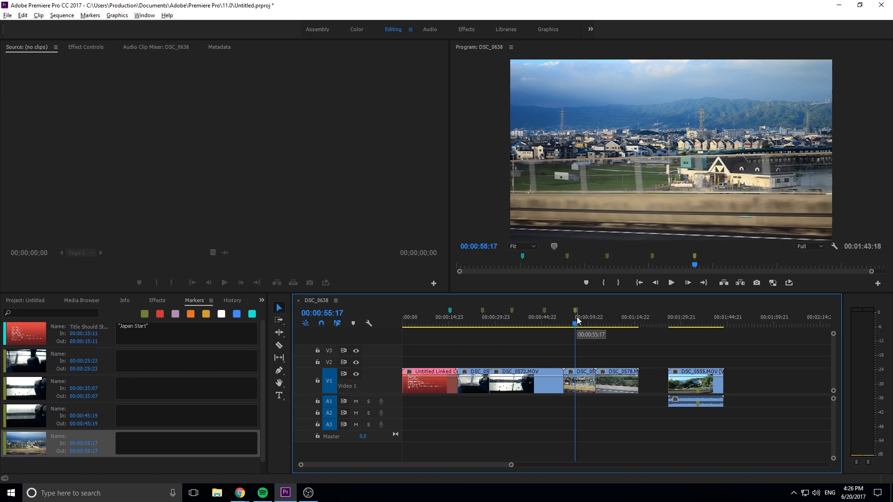
Name the 00:00:55:17 marker 'City' and select it in the Markers panel
double_click(575, 309)
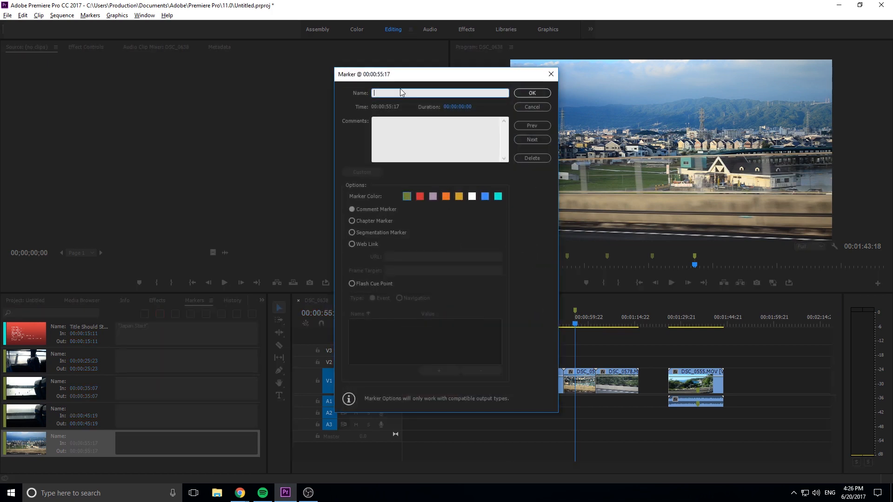
text(C)
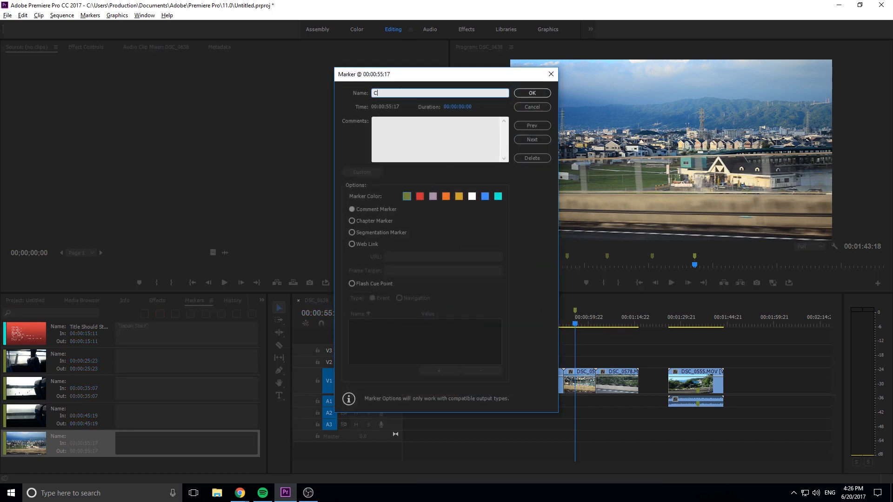
text(ity)
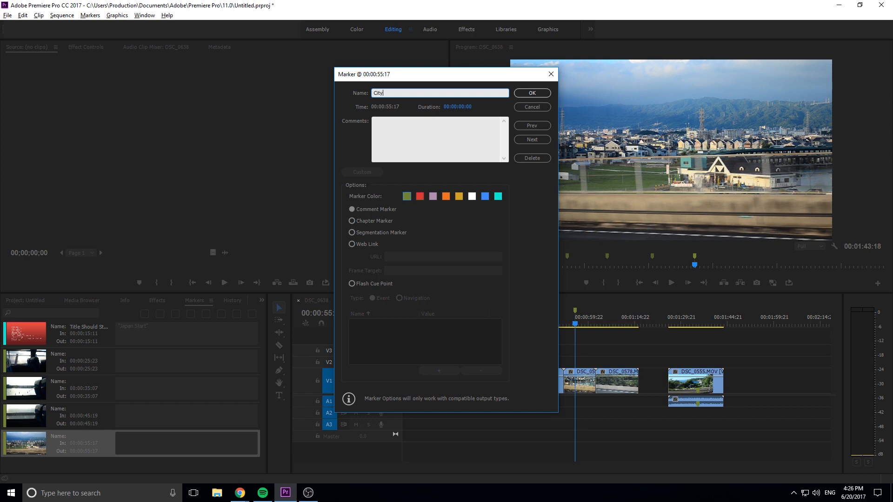
click(531, 93)
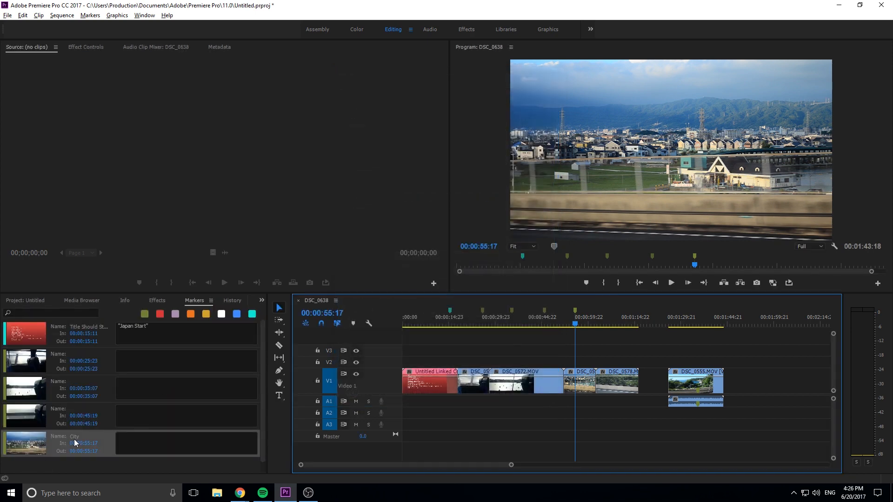
click(51, 312)
text(ti)
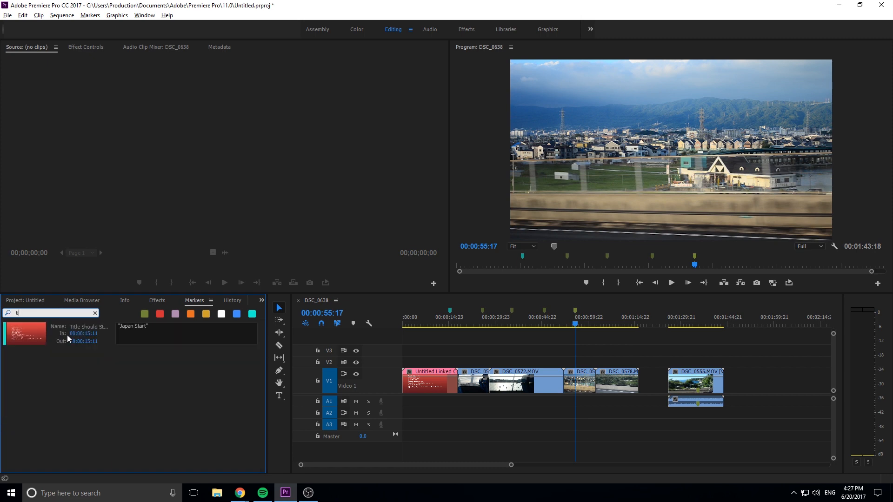
mouse_move(112, 319)
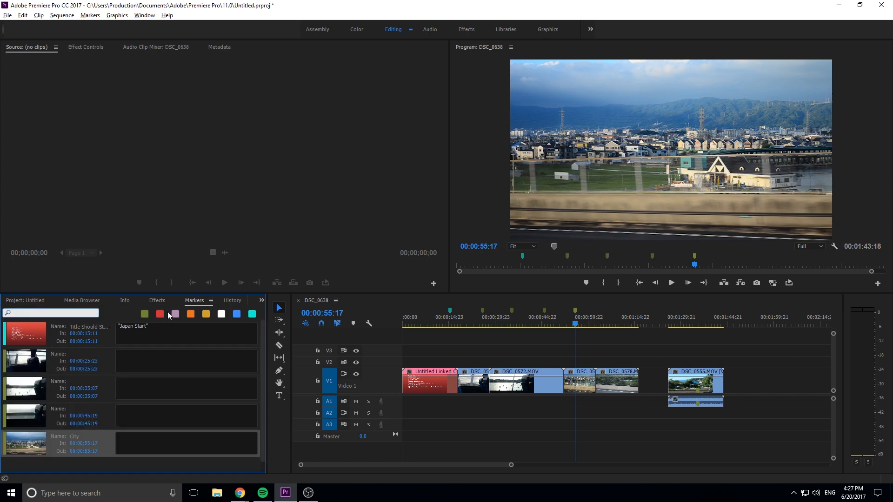
Filter the Markers panel list by two different marker colours
click(191, 314)
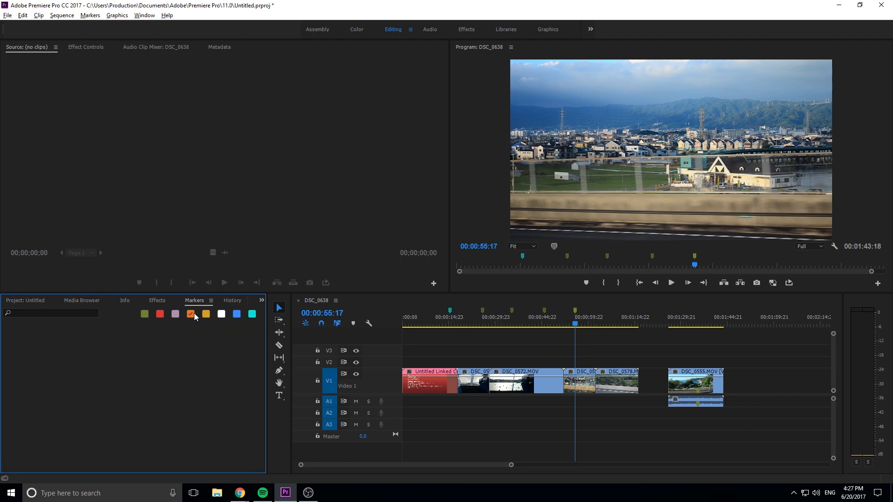
click(251, 314)
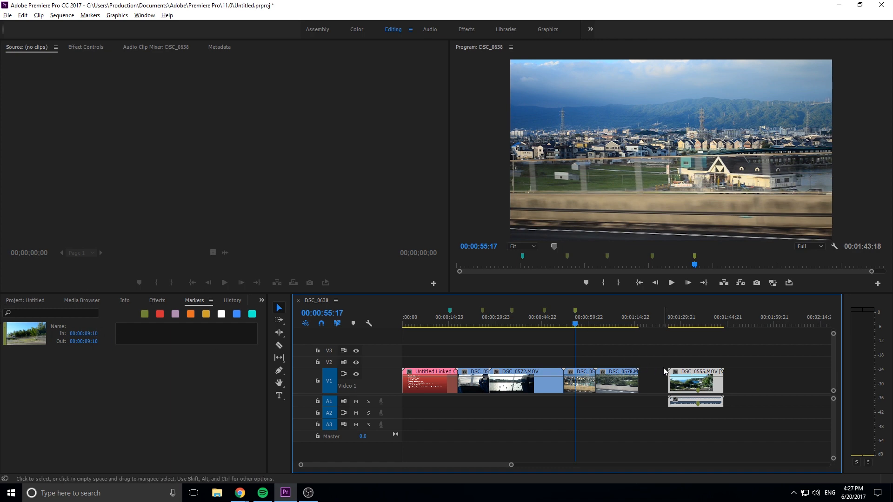
mouse_move(695, 391)
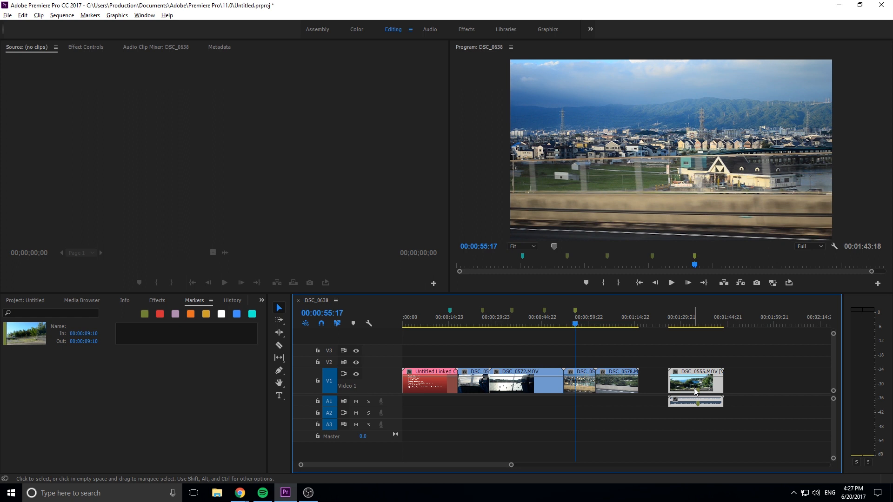
mouse_move(696, 394)
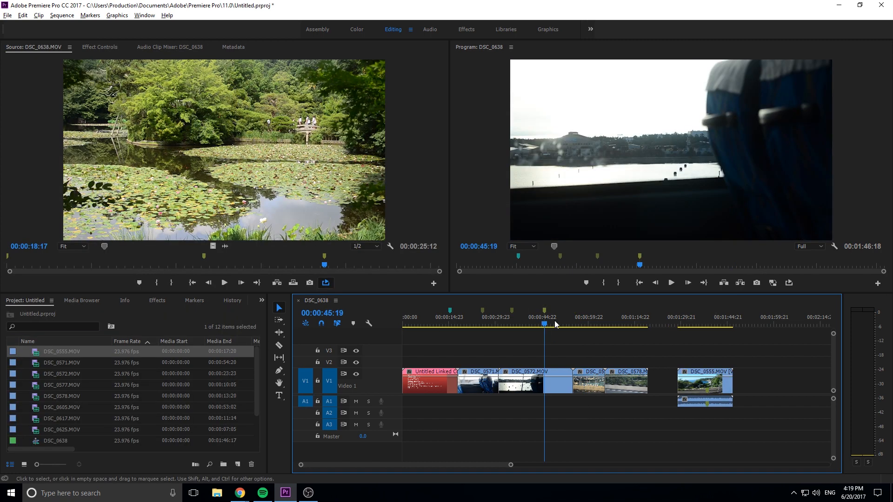
mouse_move(515, 314)
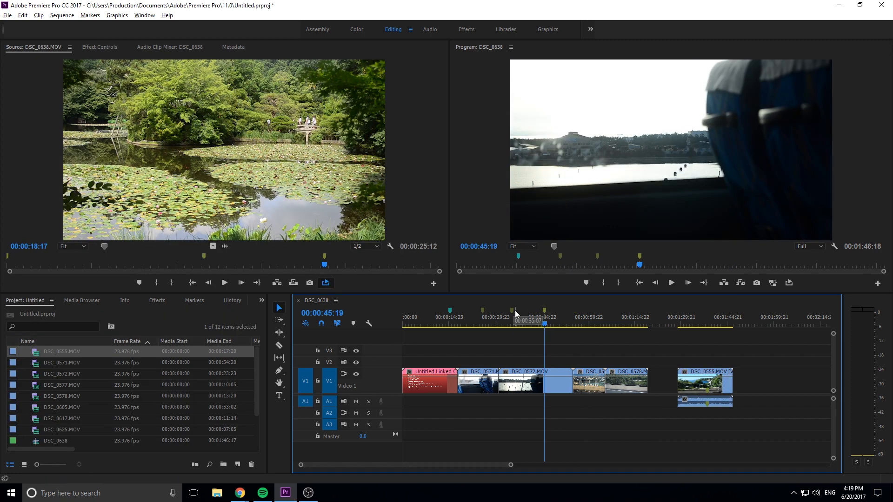
mouse_move(459, 404)
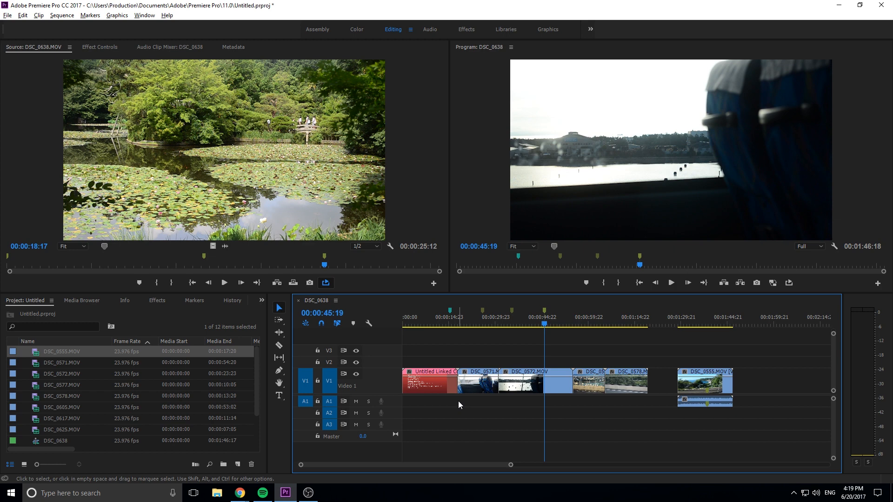
mouse_move(494, 388)
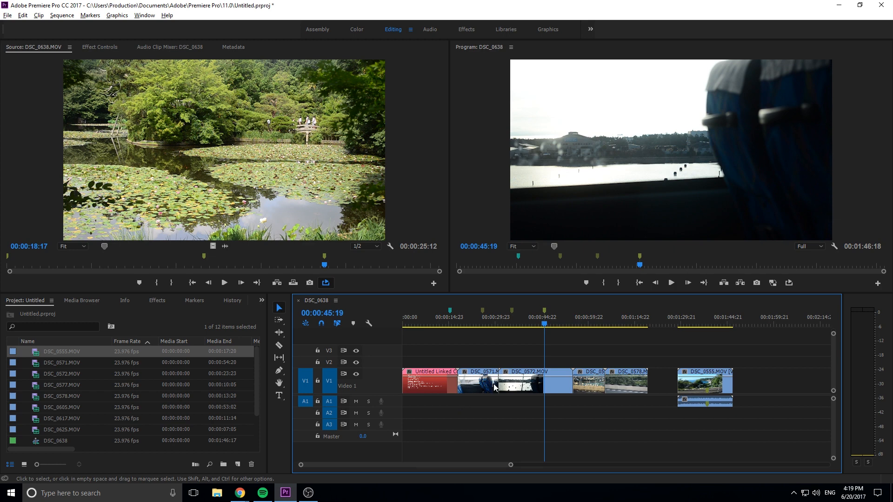
mouse_move(292, 337)
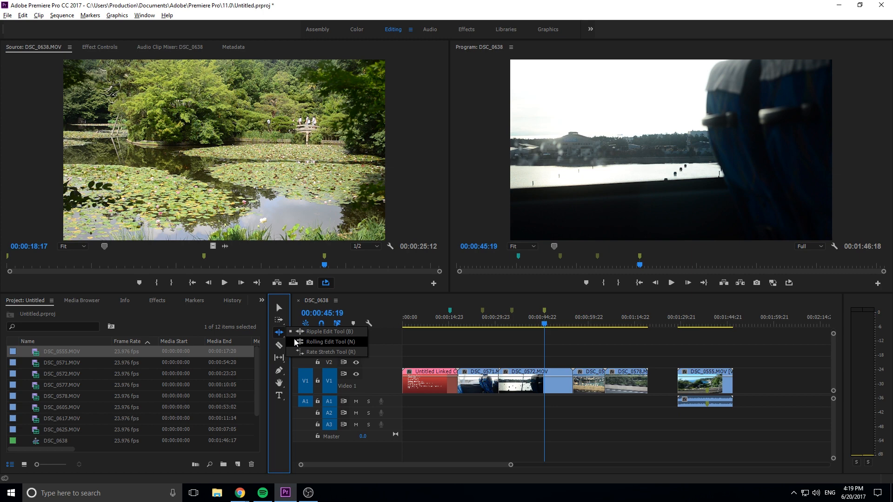
mouse_move(342, 342)
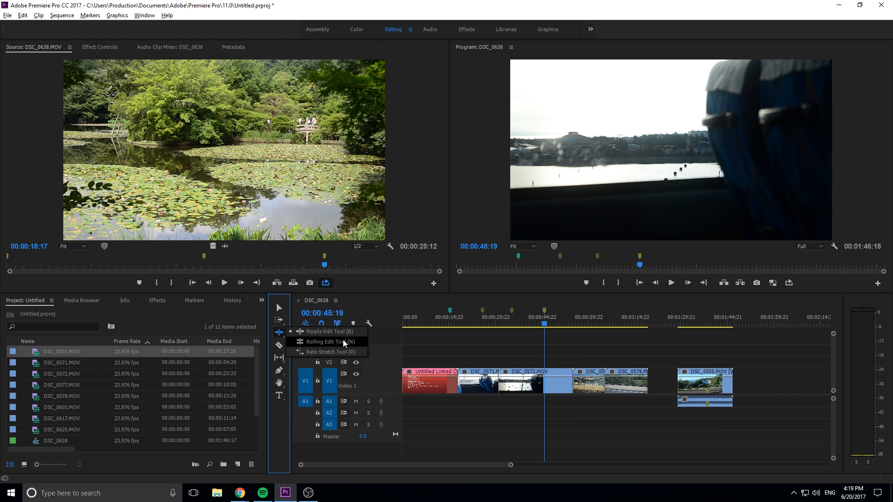
Ripple-trim DSC_0571's edge with the Ripple Edit Tool, shortening the sequence to 01:40:07
click(325, 342)
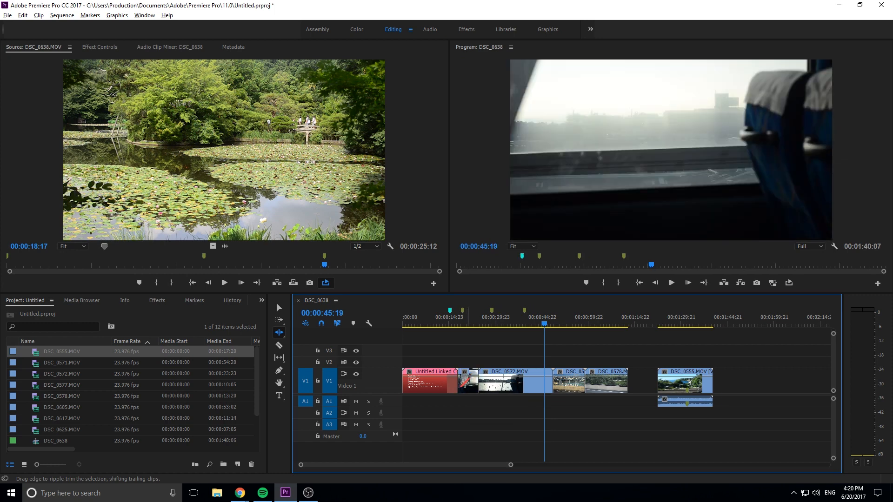
mouse_move(461, 317)
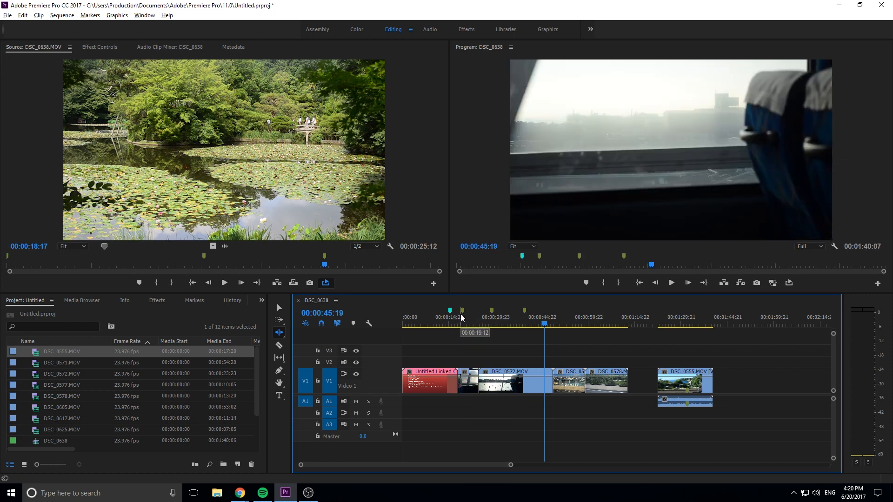
mouse_move(504, 320)
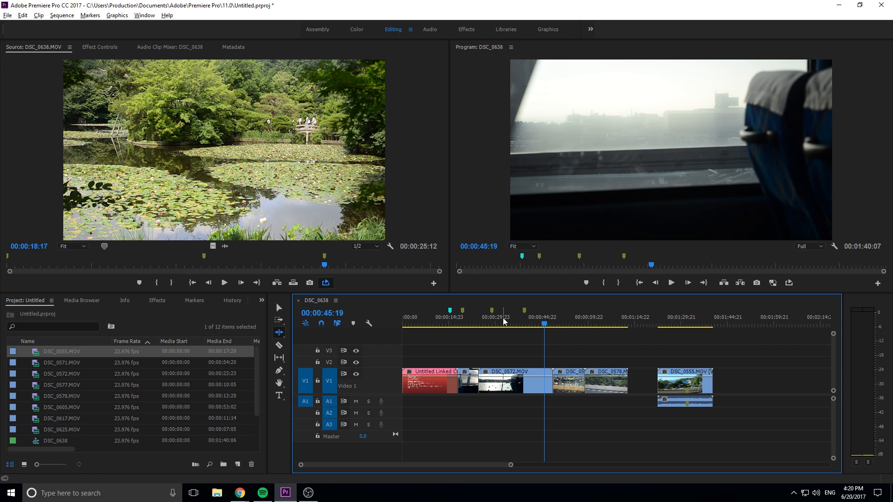
mouse_move(539, 290)
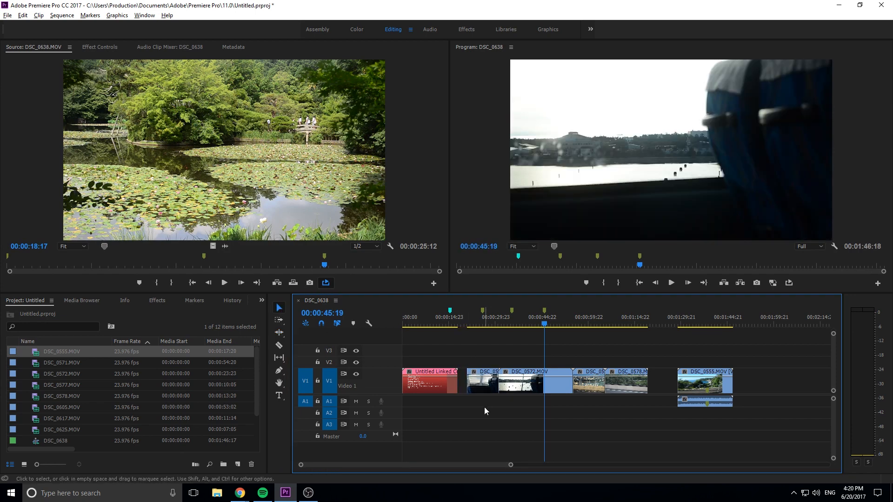
mouse_move(706, 432)
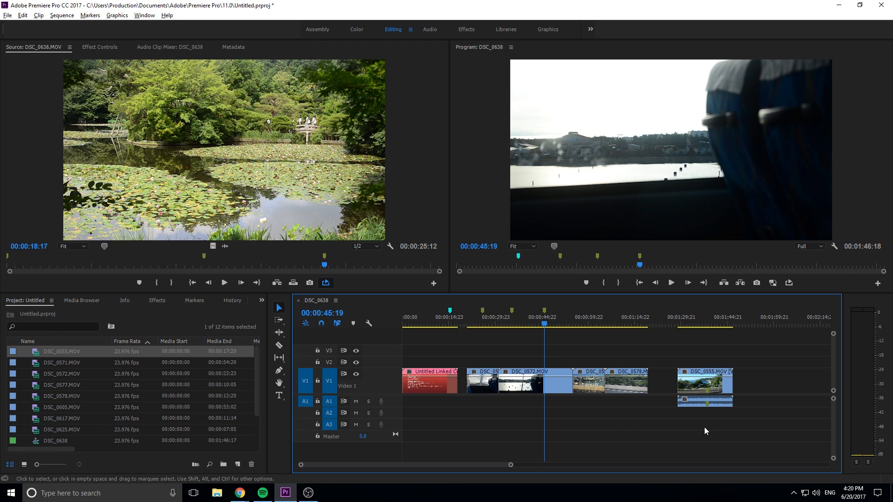
mouse_move(279, 308)
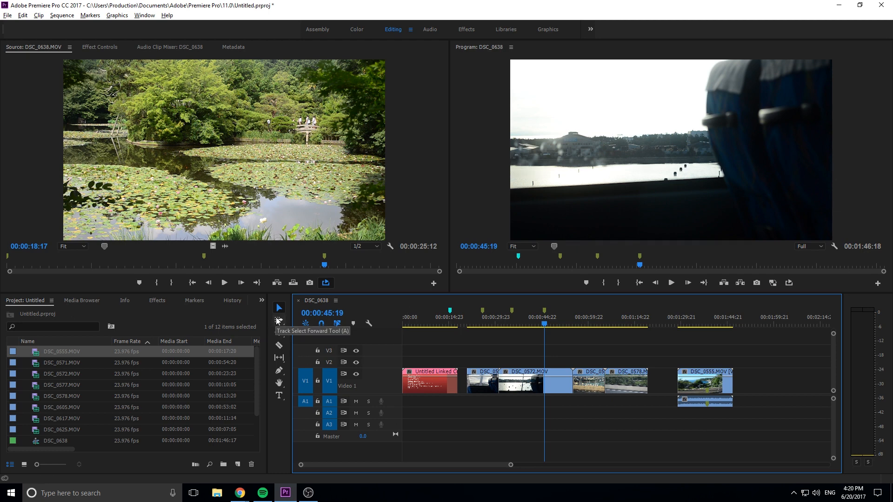
Ripple delete the gap before DSC_0571 so the sequence runs 01:43:18
click(278, 320)
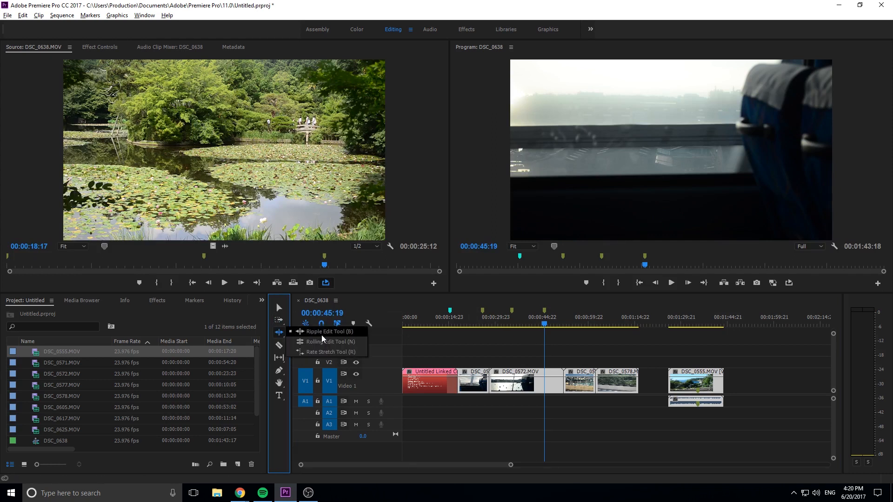
Select the Ripple Edit Tool, check marker positions, and save the project with Ctrl+S
click(329, 331)
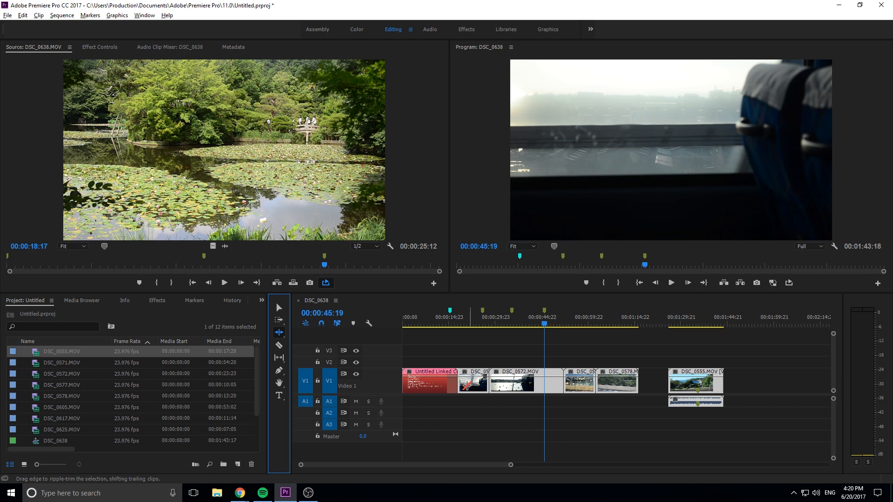
mouse_move(466, 385)
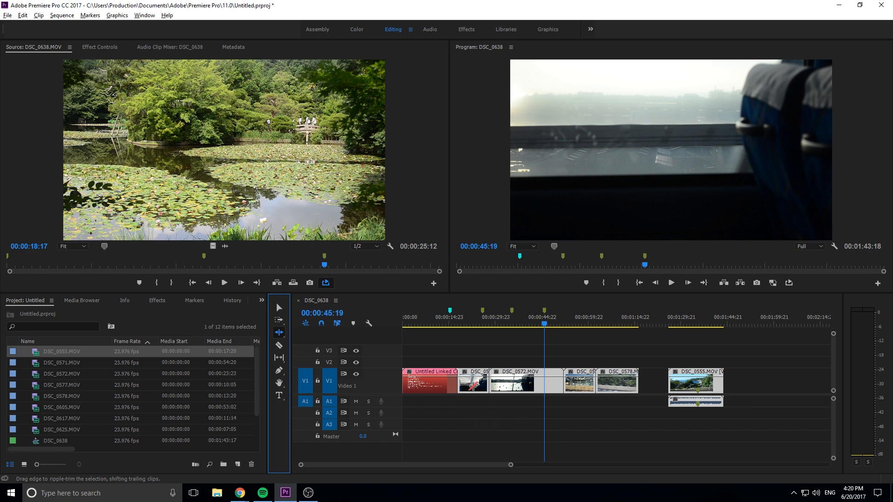
mouse_move(510, 322)
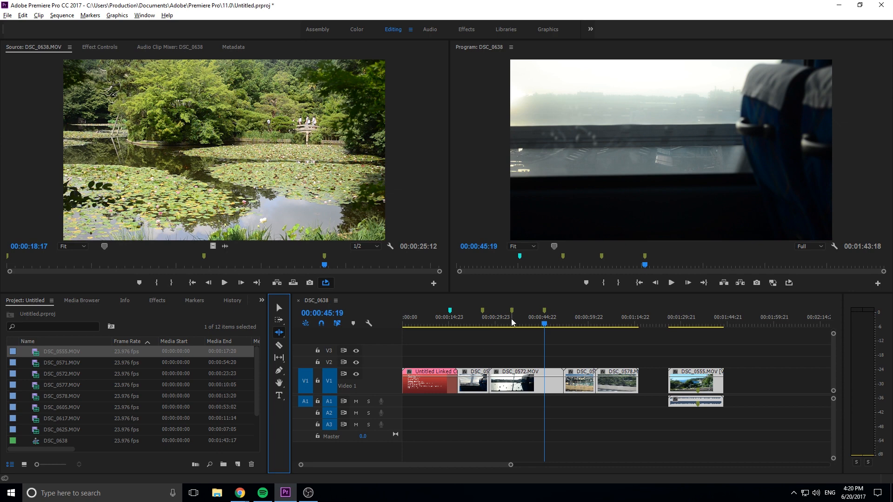
mouse_move(513, 315)
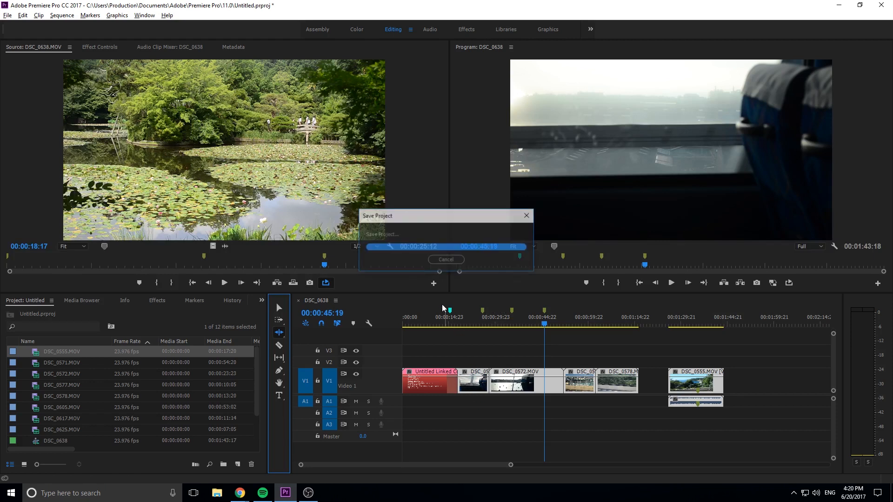
click(446, 259)
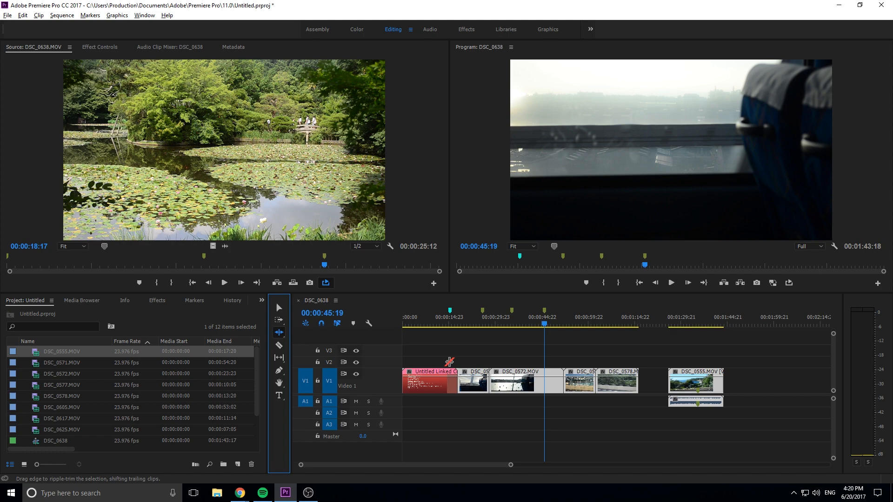
mouse_move(660, 342)
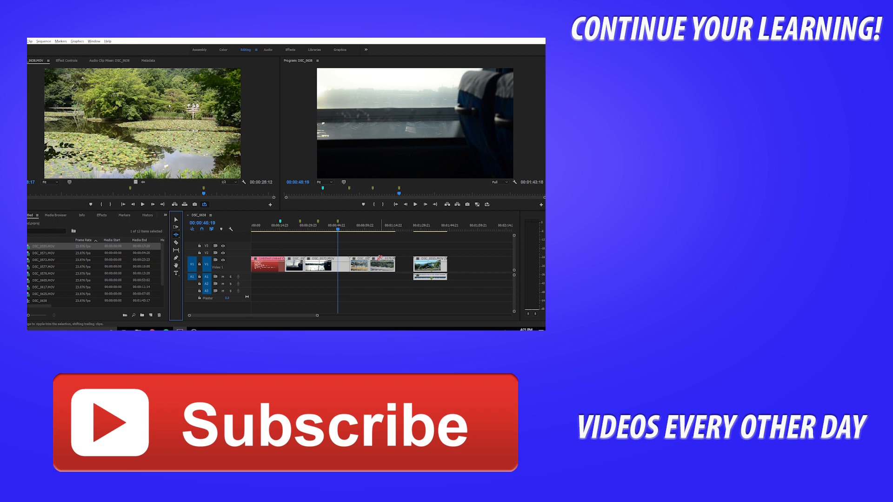
mouse_move(381, 268)
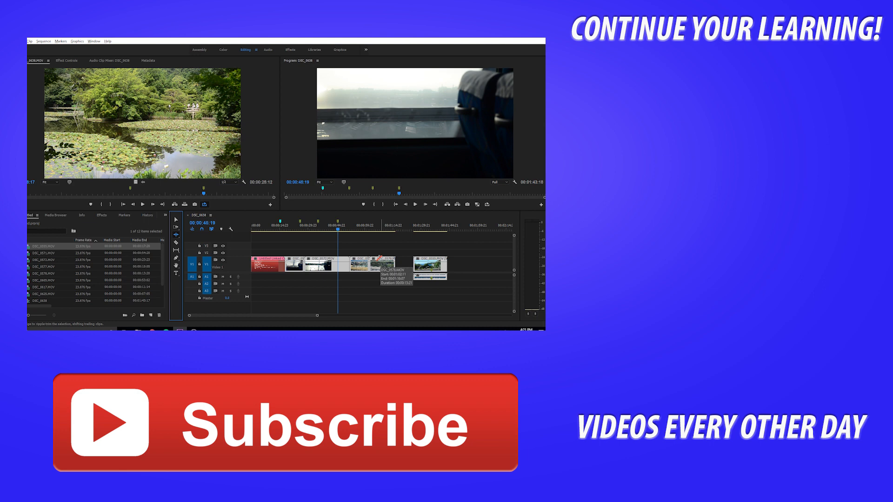